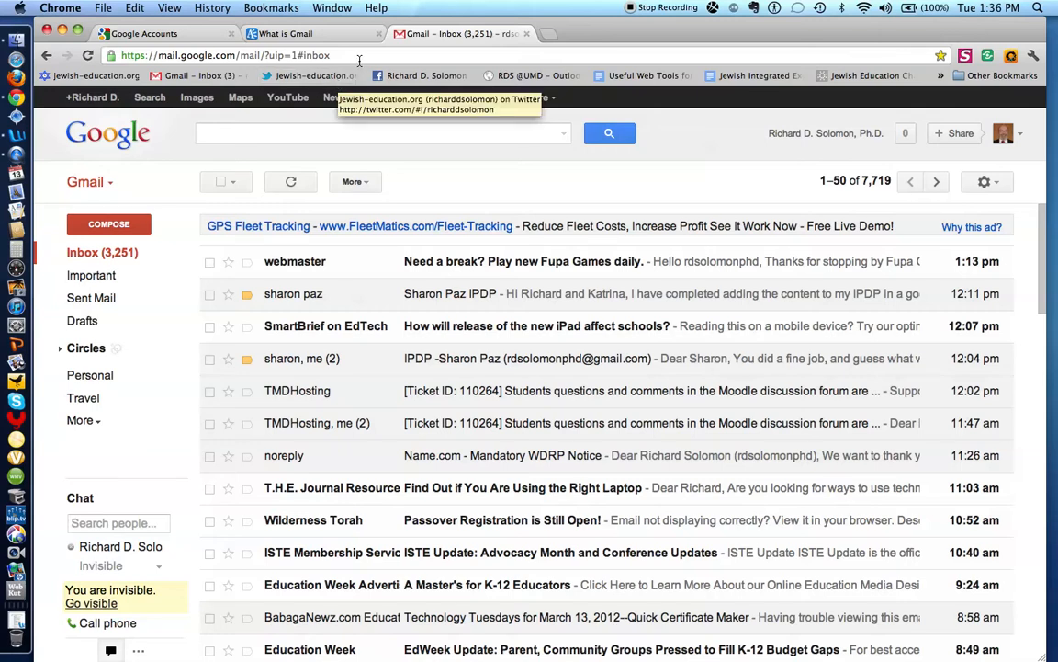
{"action": "mouse_move", "coordinate": [356, 62]}
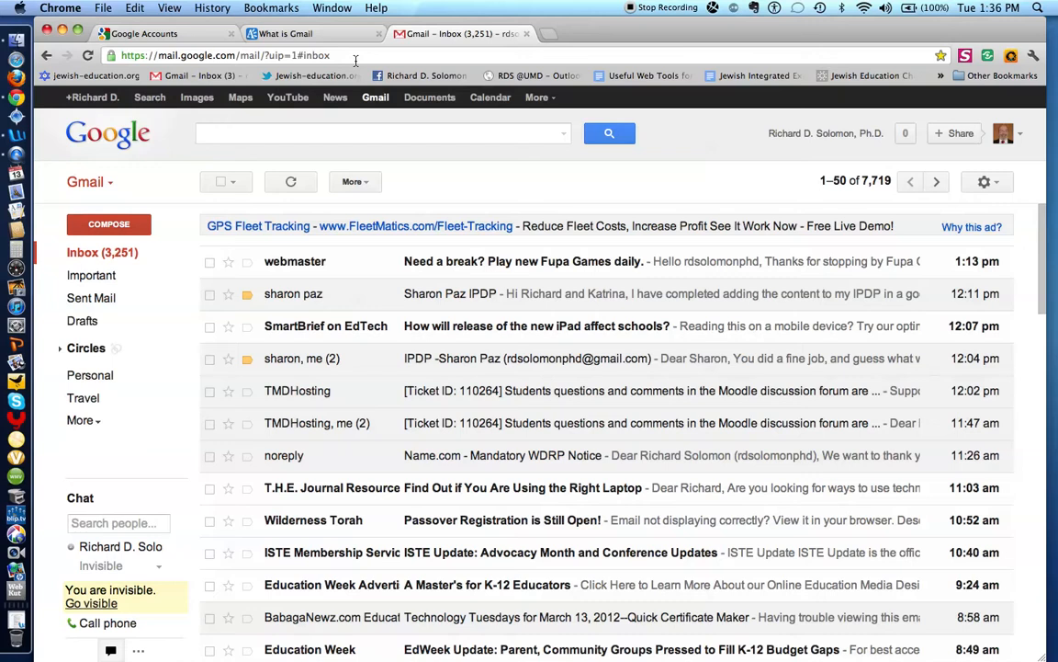
Open a new blank browser tab beside the Gmail inbox tab.
{"action": "left_click", "coordinate": [103, 8]}
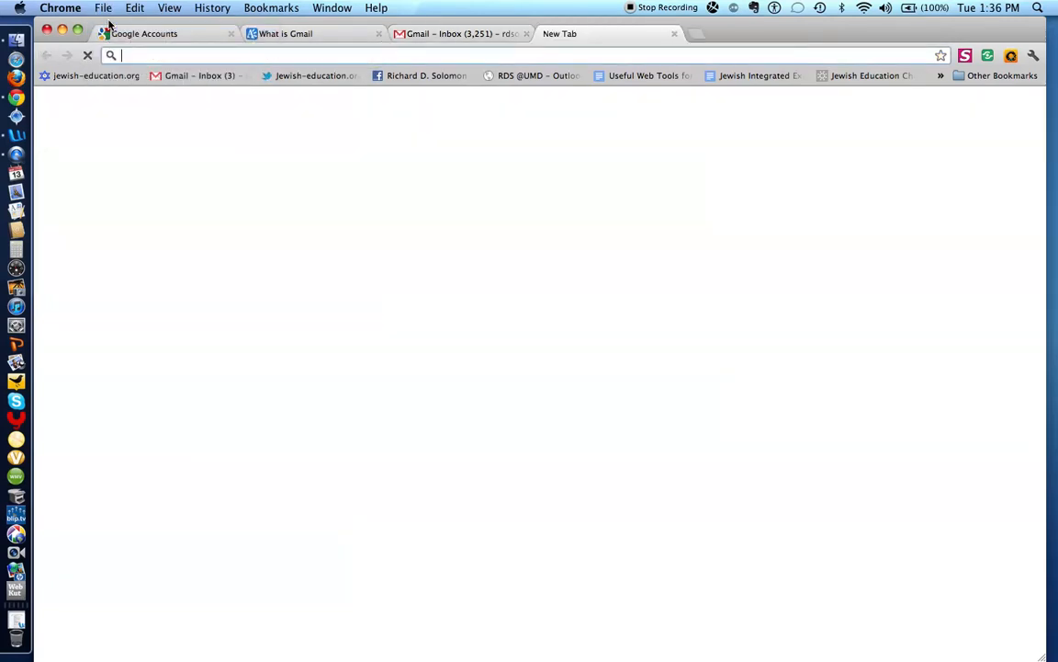
{"action": "type", "text": "how do I sign up or obtain a gmail account?"}
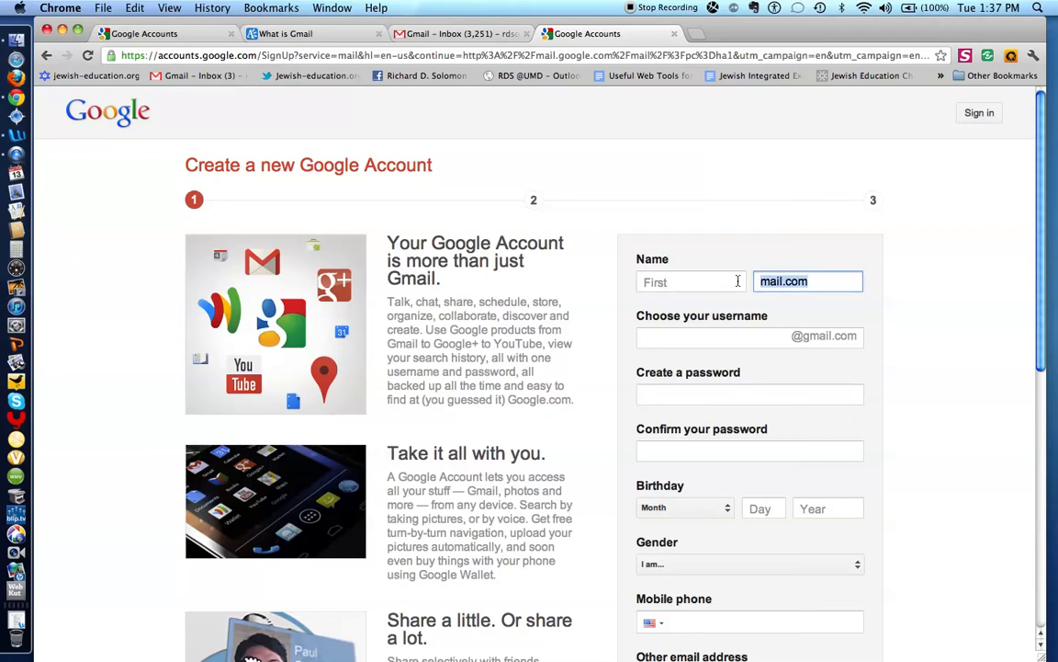
Clear the Last name field and scroll to the end of the Google sign-up form.
{"action": "left_click", "coordinate": [807, 281]}
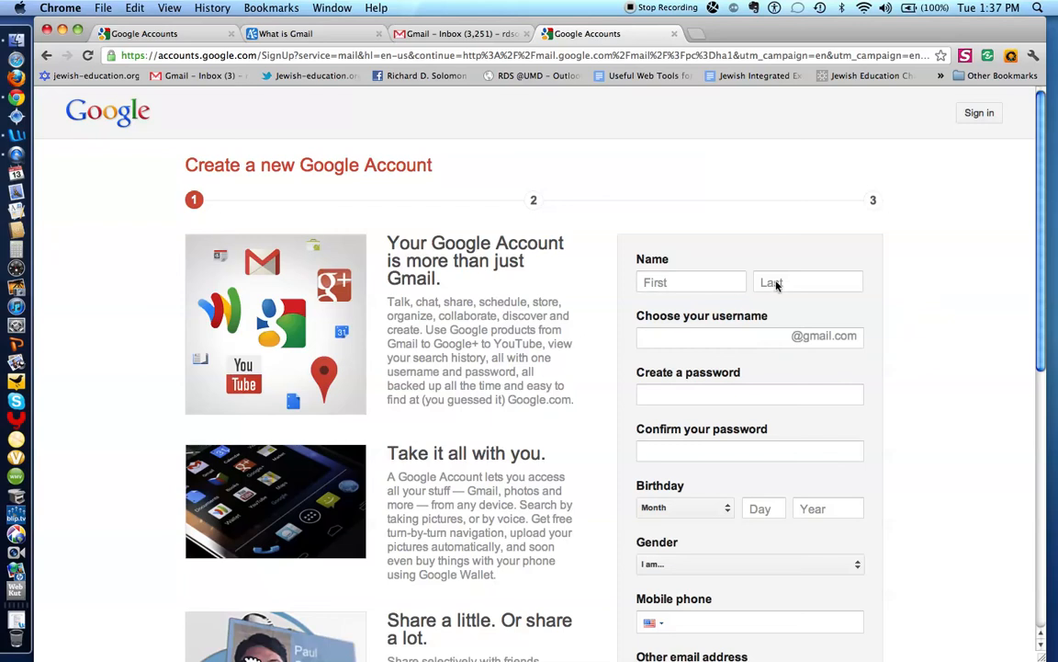
{"action": "left_click", "coordinate": [735, 335]}
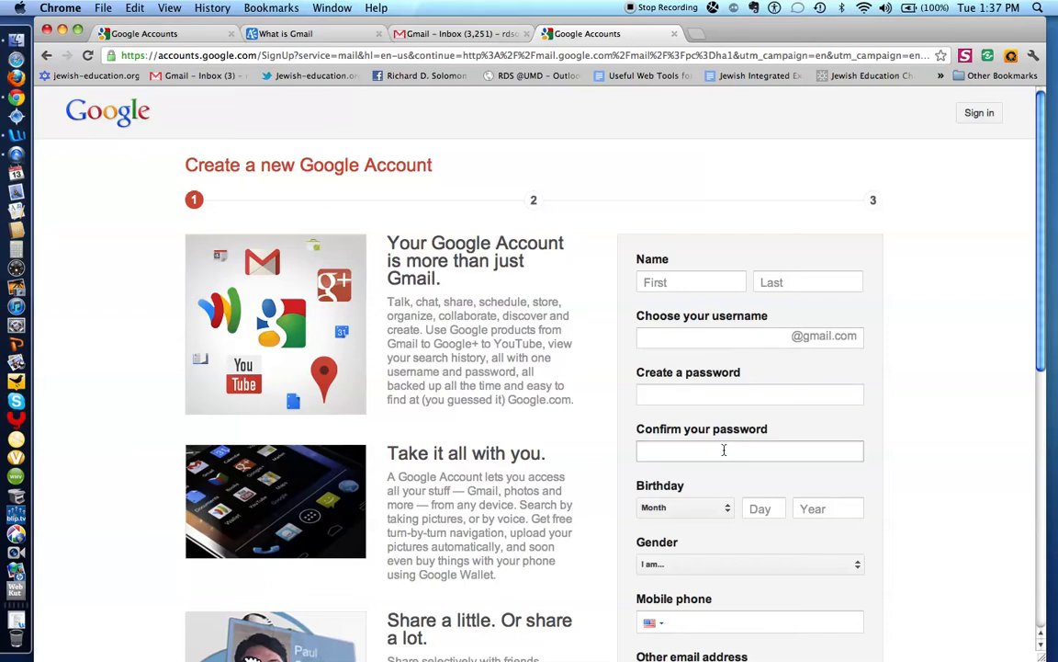
{"action": "scroll", "scroll_direction": "down", "scroll_amount": 3}
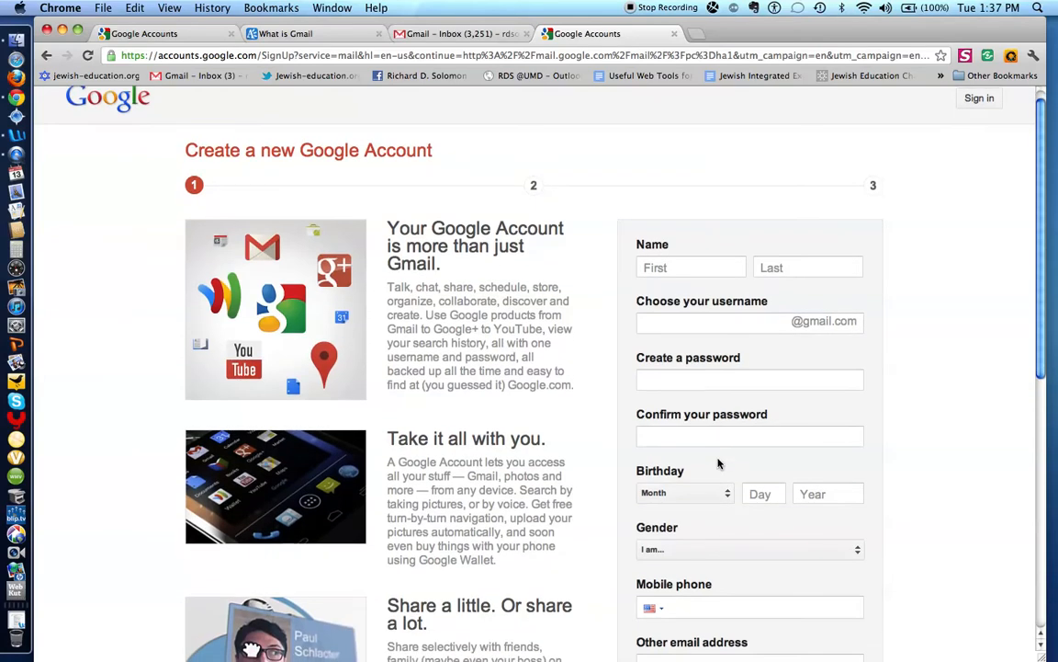
{"action": "scroll", "scroll_direction": "down", "scroll_amount": 3}
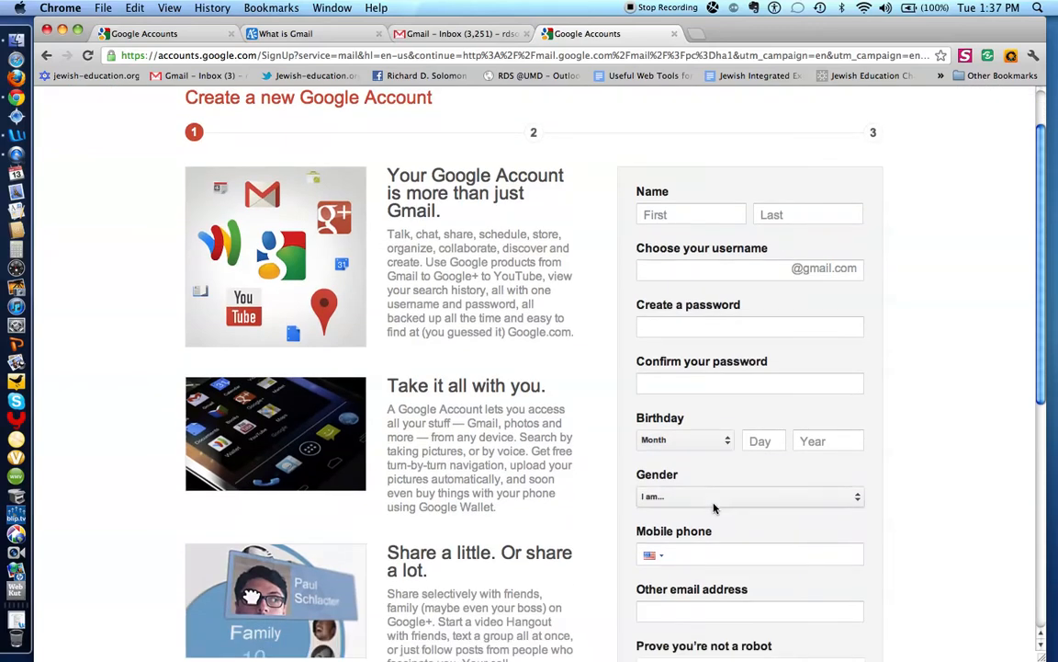
{"action": "scroll", "scroll_direction": "down", "scroll_amount": 3}
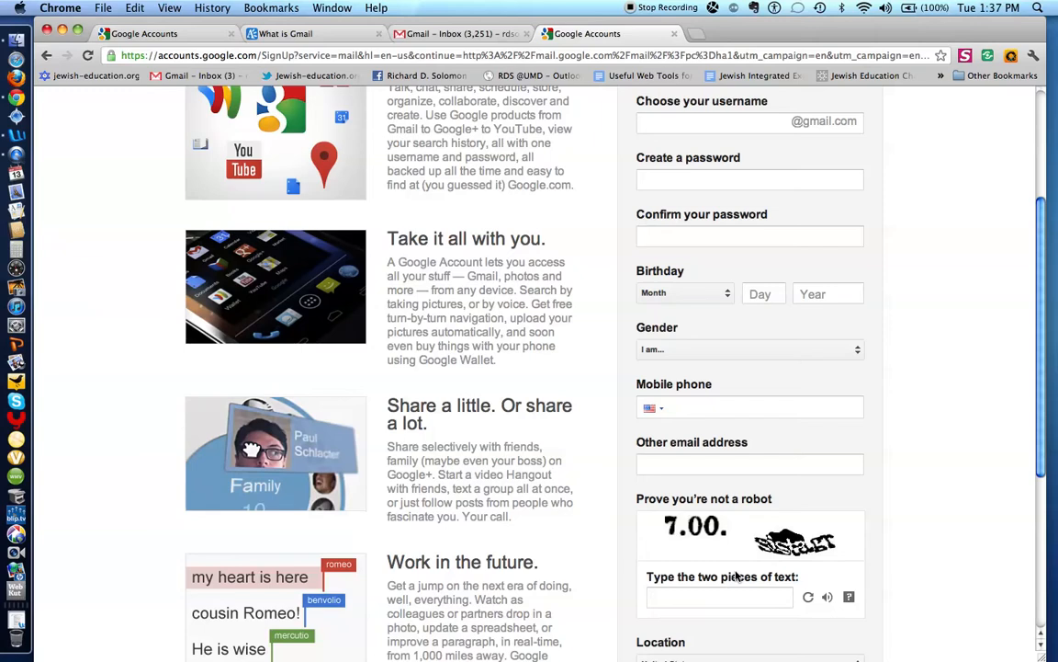
{"action": "scroll", "scroll_direction": "down", "scroll_amount": 3}
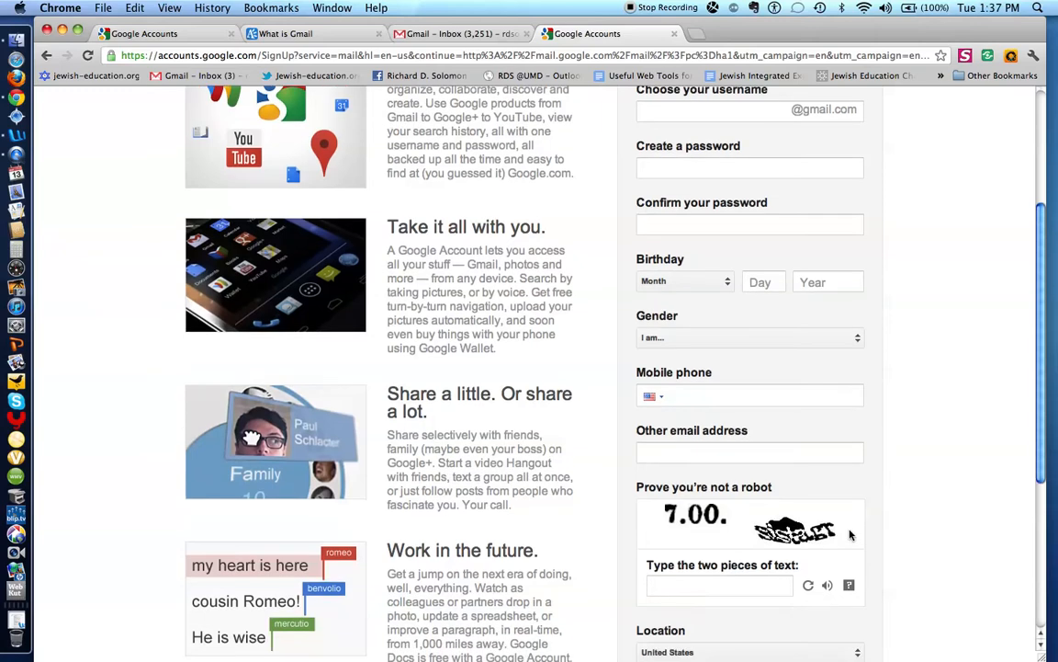
{"action": "scroll", "scroll_direction": "down", "scroll_amount": 3}
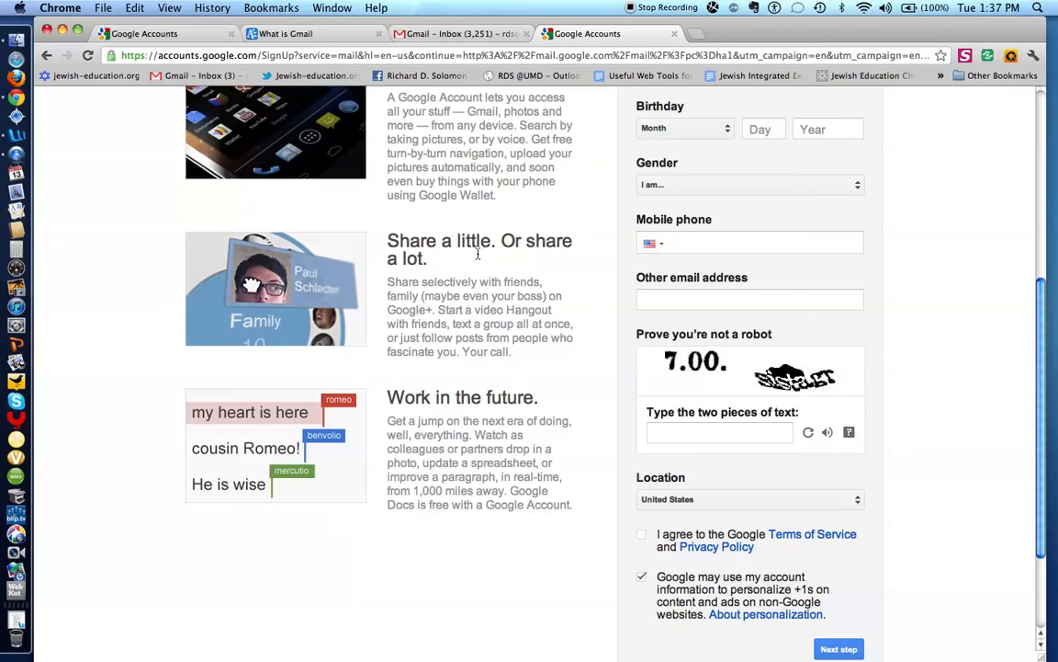
{"action": "mouse_move", "coordinate": [169, 146]}
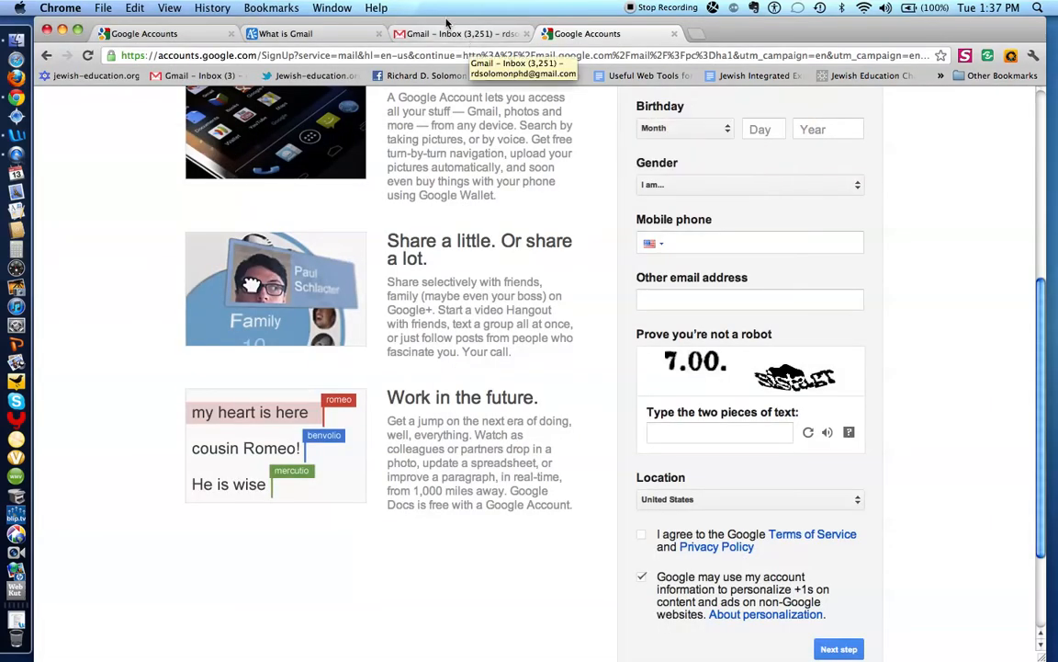
Return to the Gmail – Inbox tab and start a new blank message.
{"action": "left_click", "coordinate": [450, 34]}
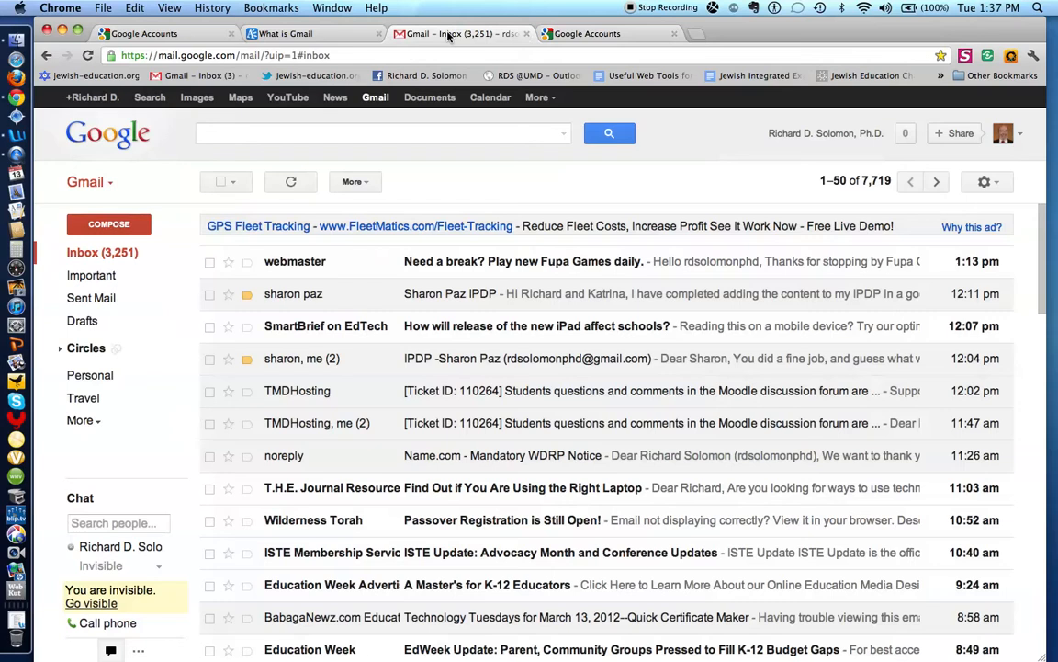
{"action": "mouse_move", "coordinate": [794, 165]}
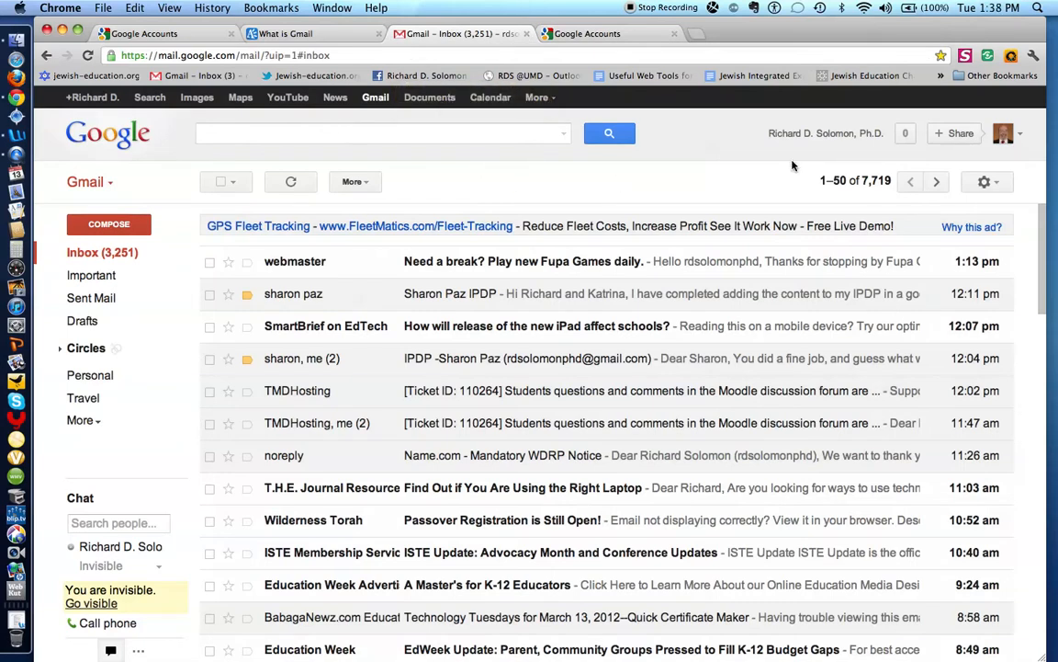
{"action": "mouse_move", "coordinate": [541, 202]}
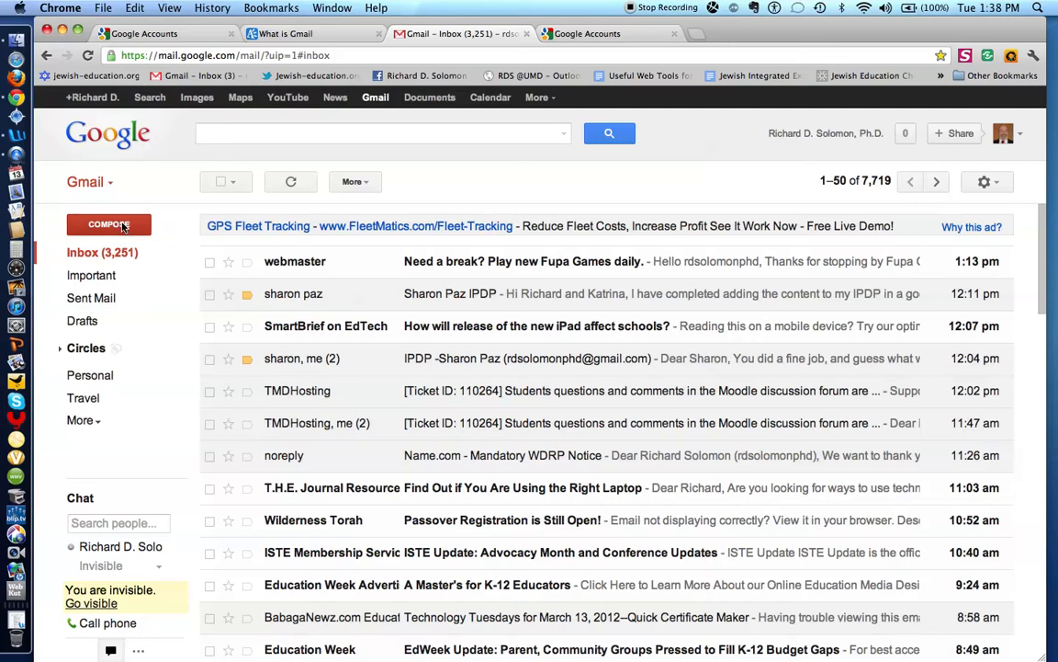
{"action": "left_click", "coordinate": [108, 224]}
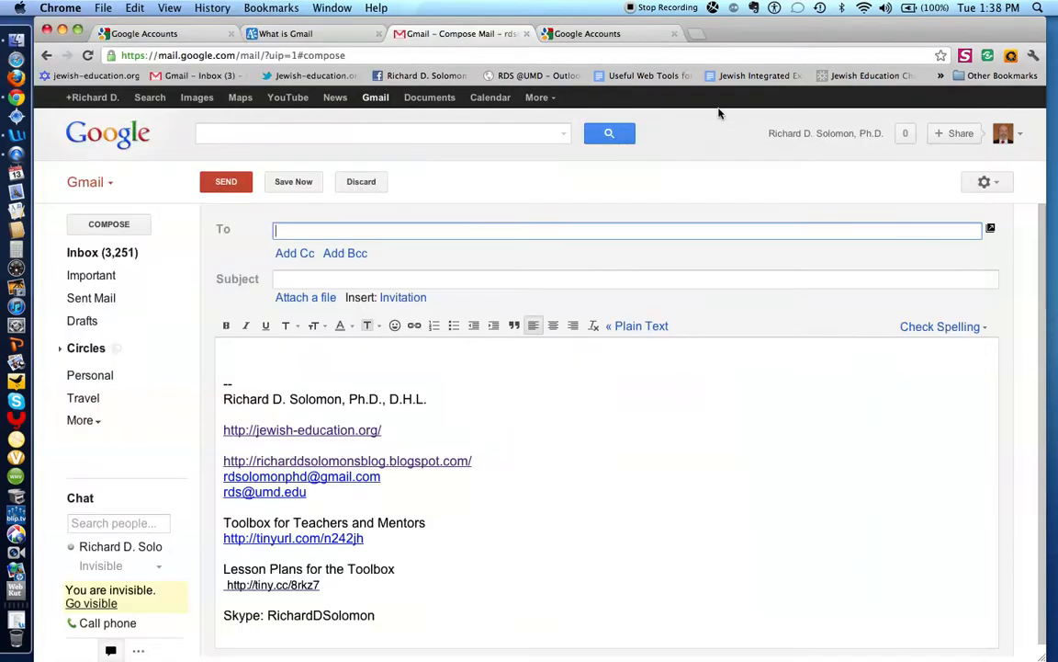
{"action": "mouse_move", "coordinate": [136, 156]}
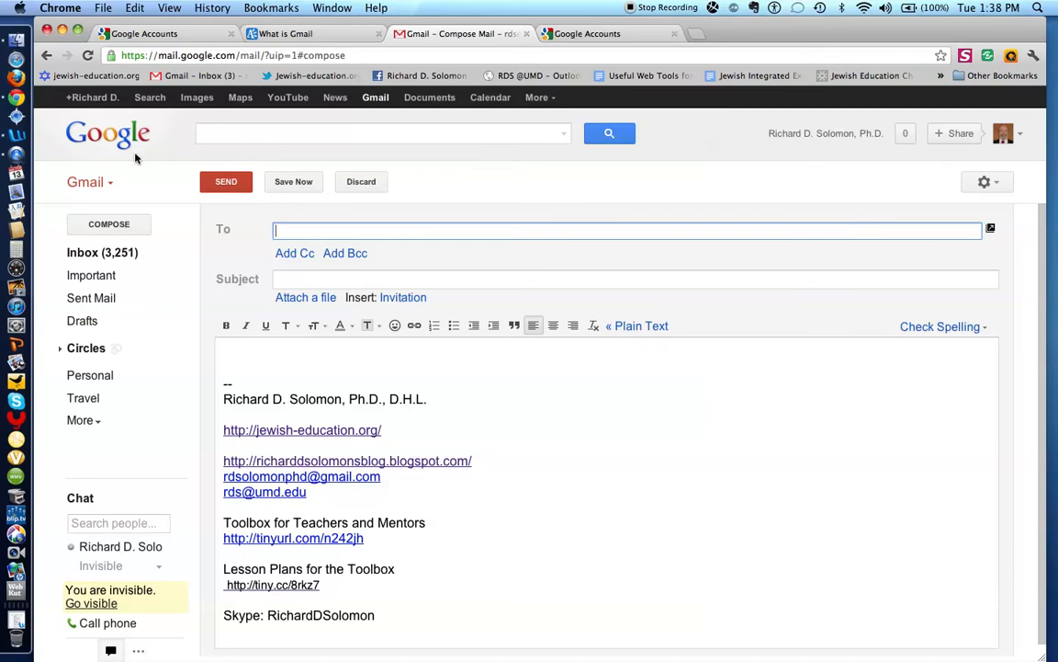
Open Gmail's app switcher menu listing Gmail, Contacts and Tasks.
{"action": "left_click", "coordinate": [89, 181]}
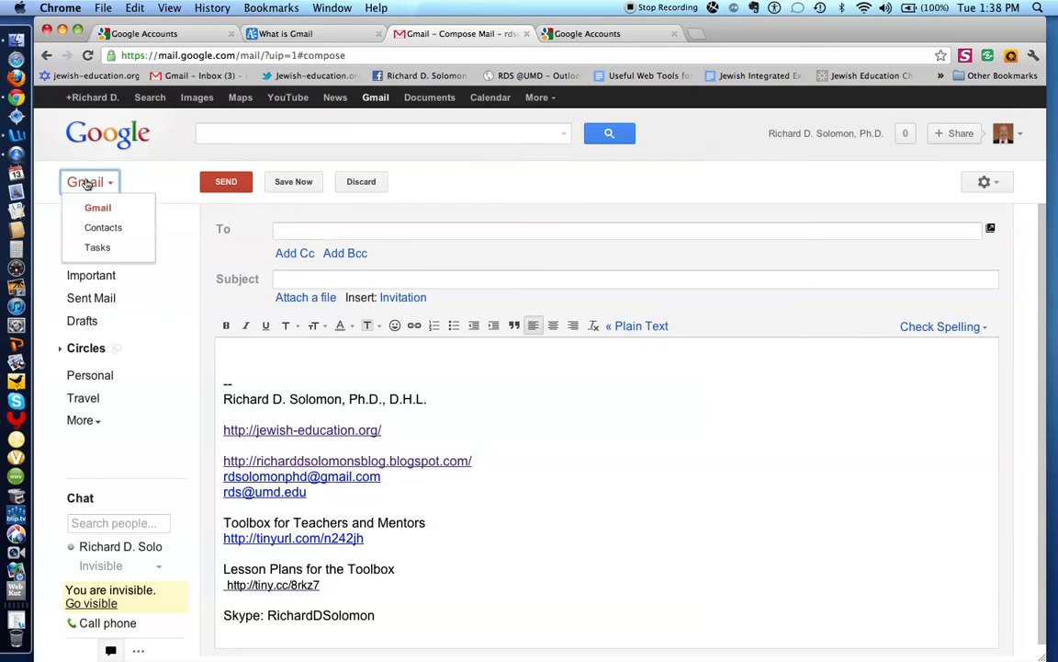
{"action": "mouse_move", "coordinate": [97, 207]}
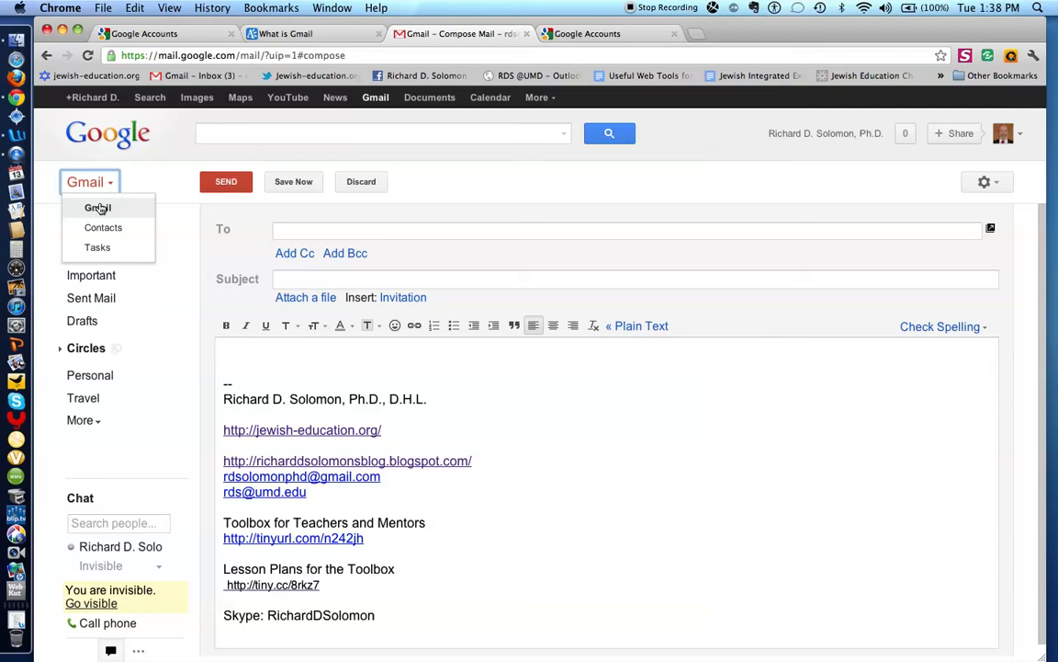
{"action": "mouse_move", "coordinate": [104, 227]}
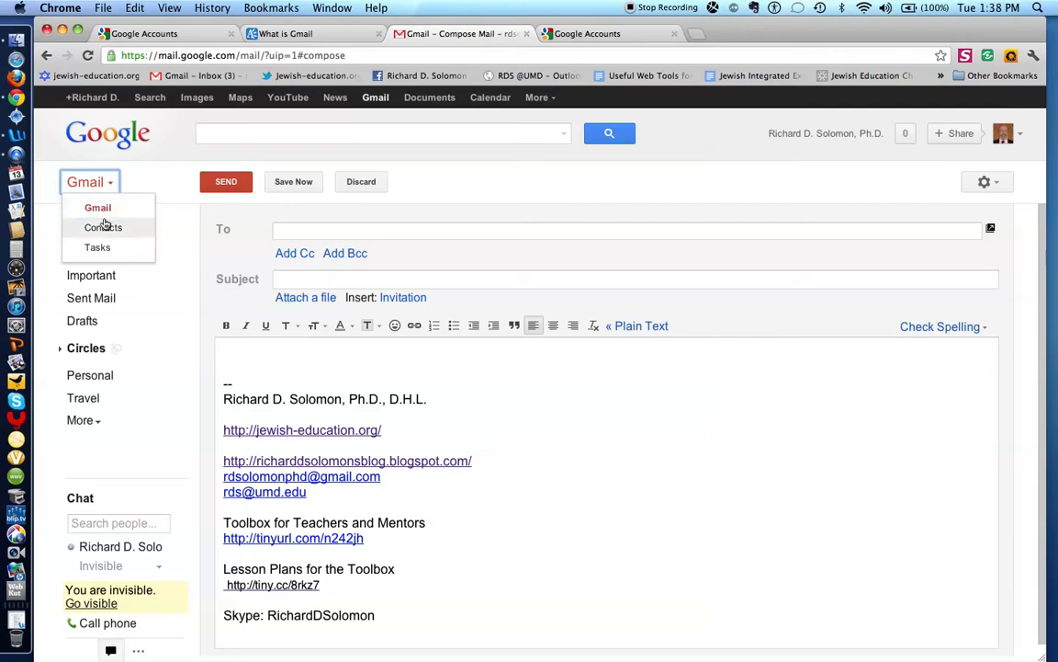
{"action": "mouse_move", "coordinate": [104, 227]}
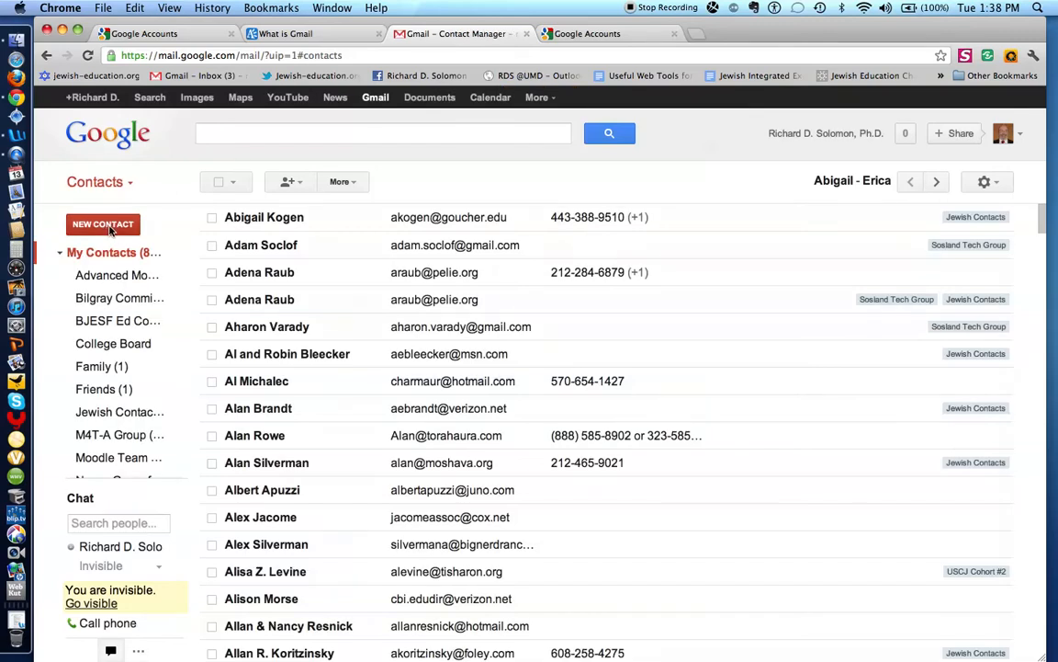
{"action": "left_click", "coordinate": [103, 225]}
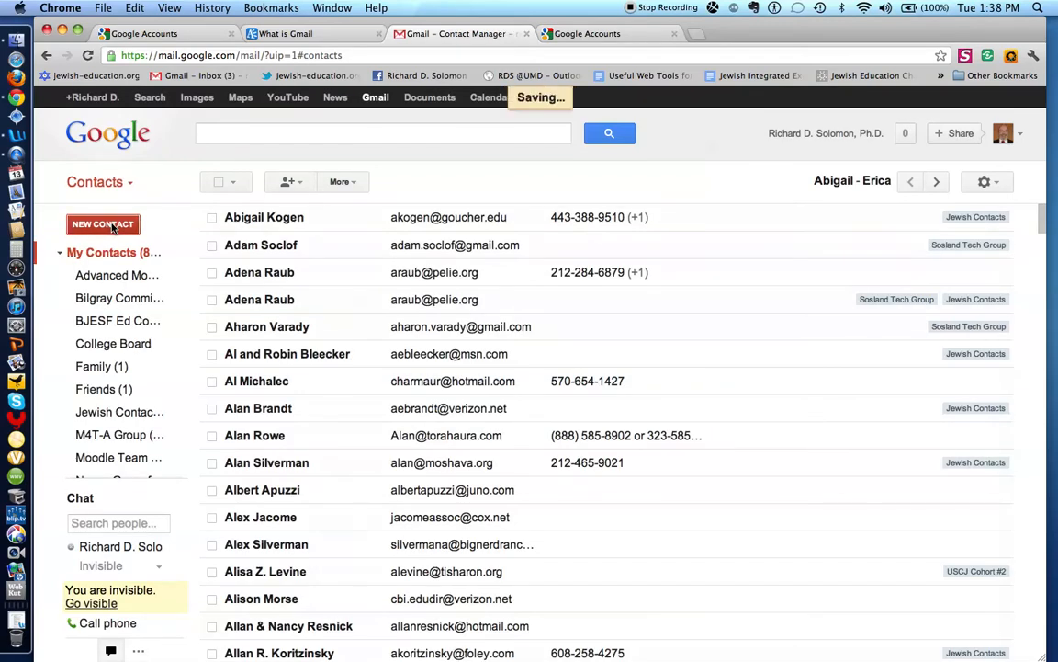
{"action": "left_click", "coordinate": [103, 224]}
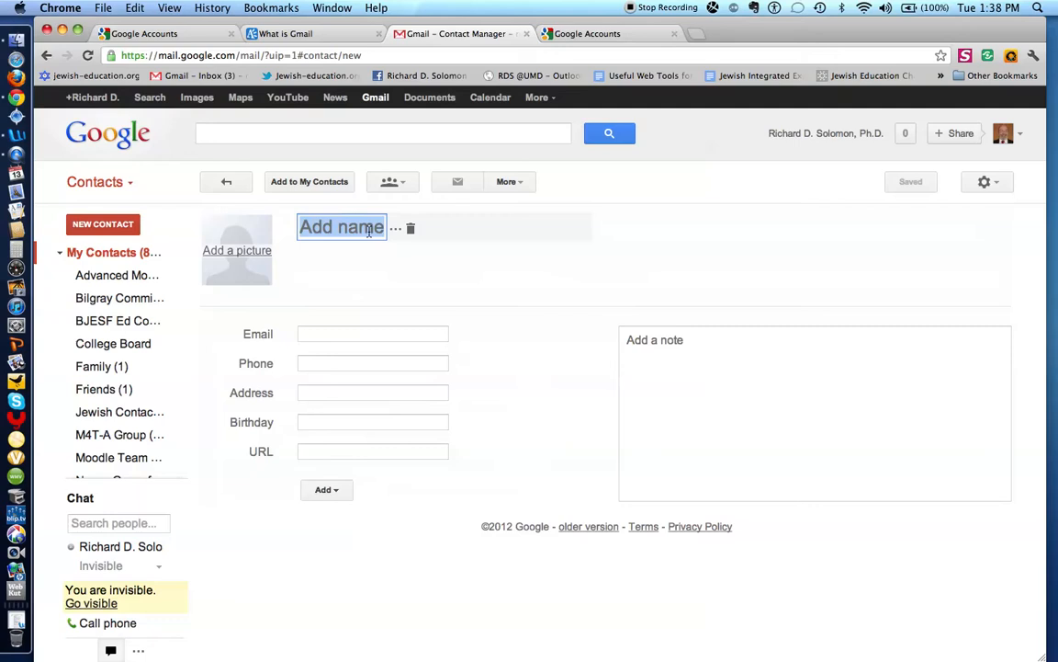
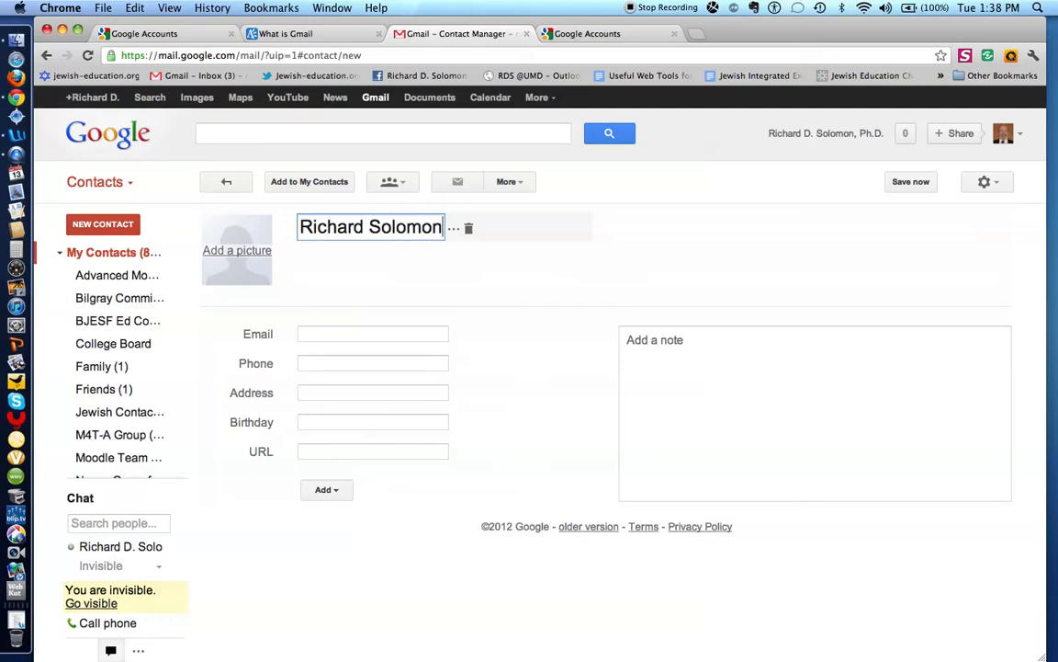
{"action": "left_click", "coordinate": [373, 334]}
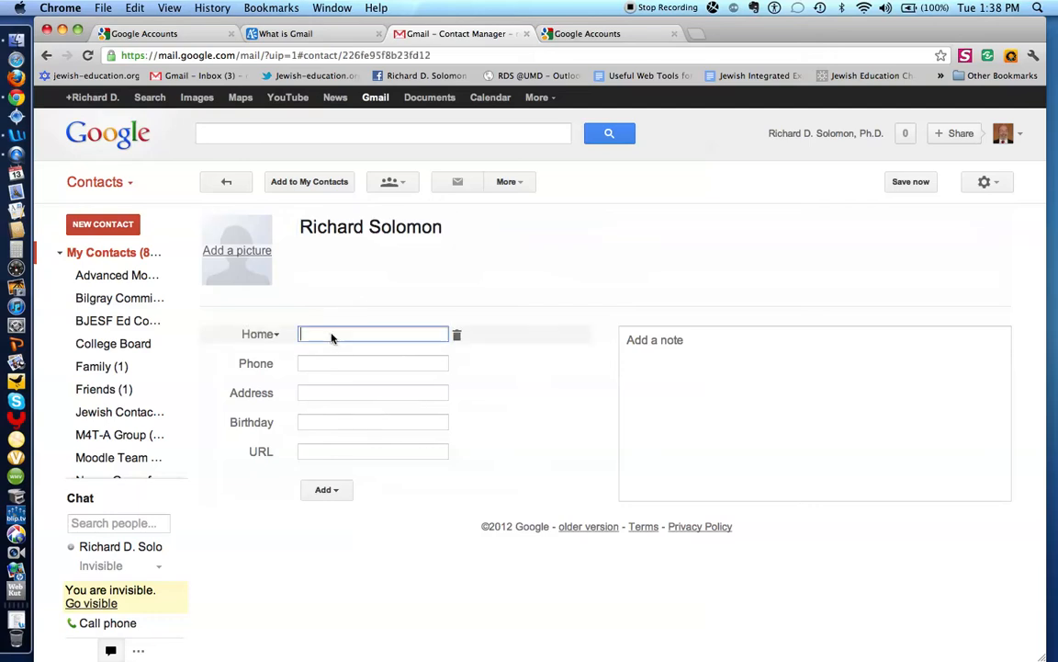
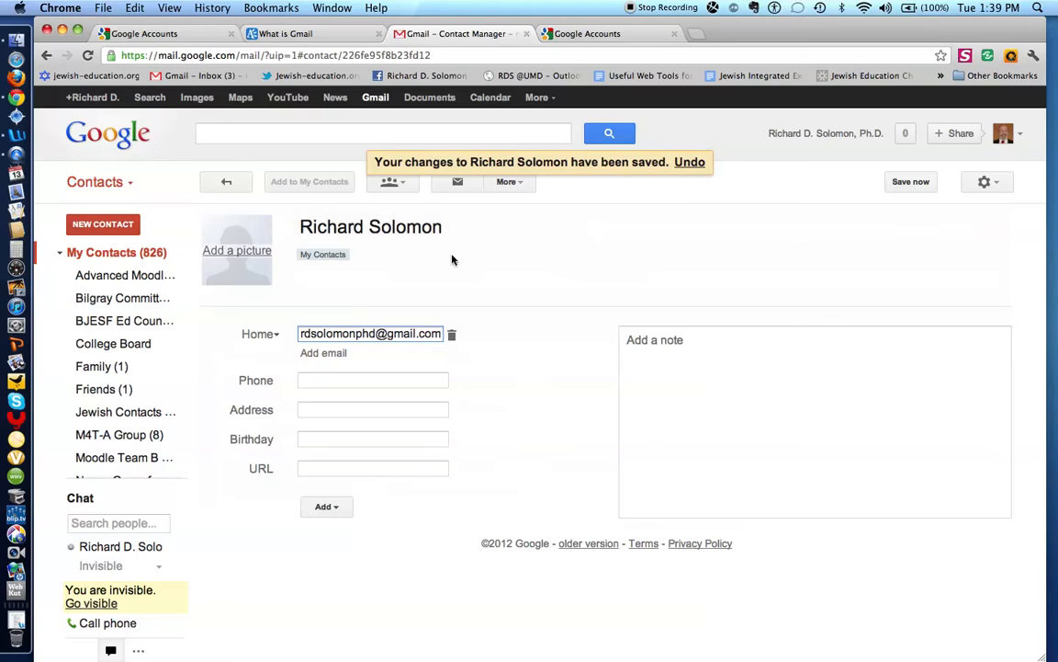
{"action": "mouse_move", "coordinate": [444, 268]}
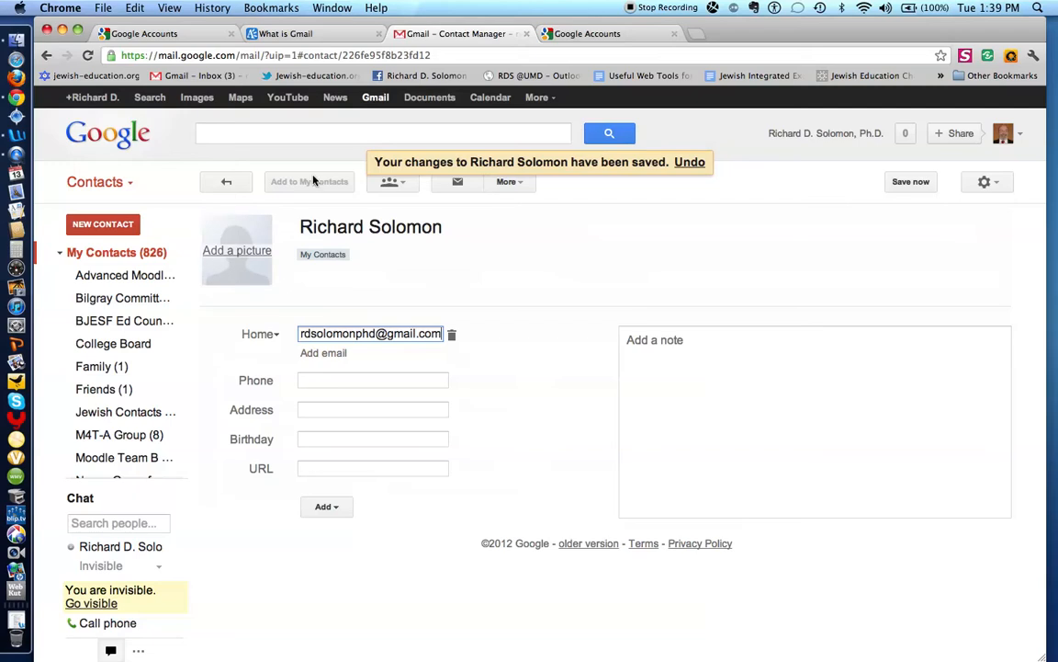
{"action": "mouse_move", "coordinate": [423, 75]}
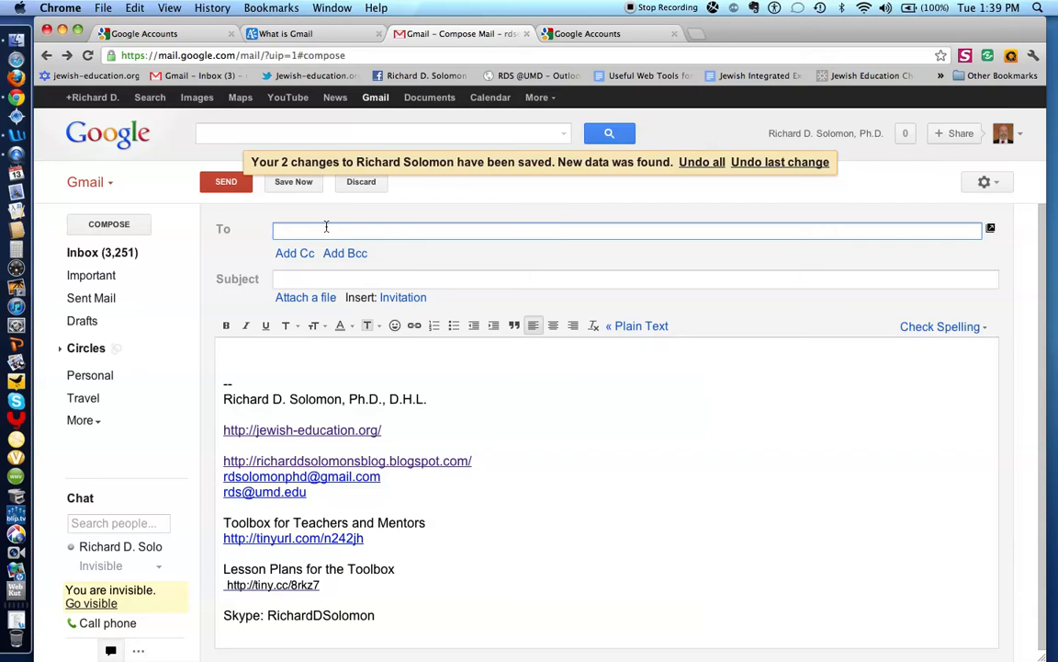
{"action": "mouse_move", "coordinate": [621, 195]}
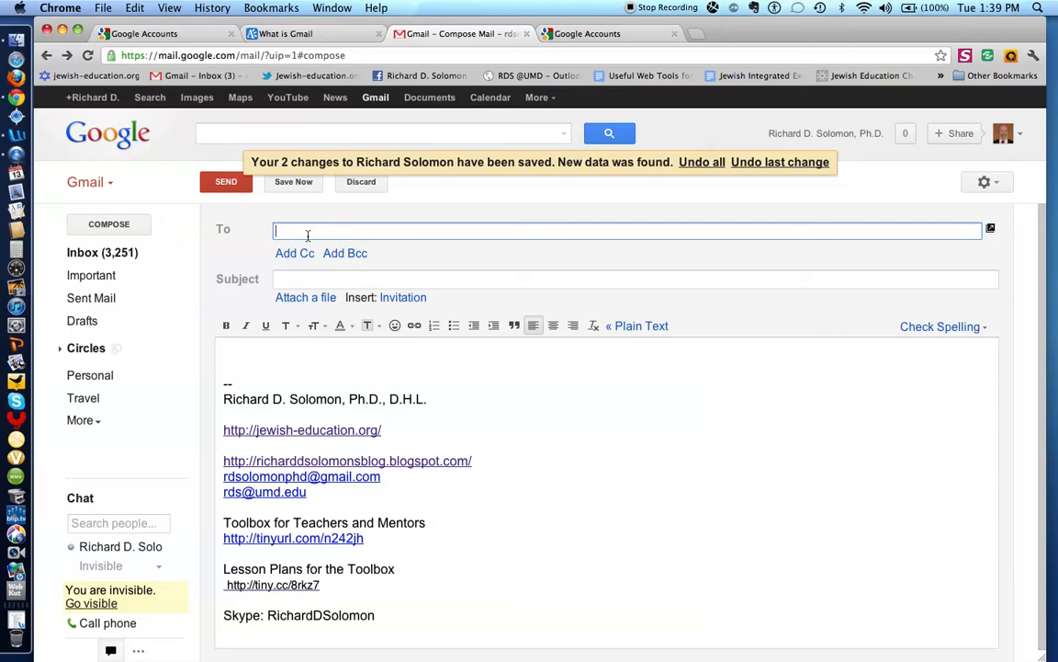
{"action": "type", "text": "r"}
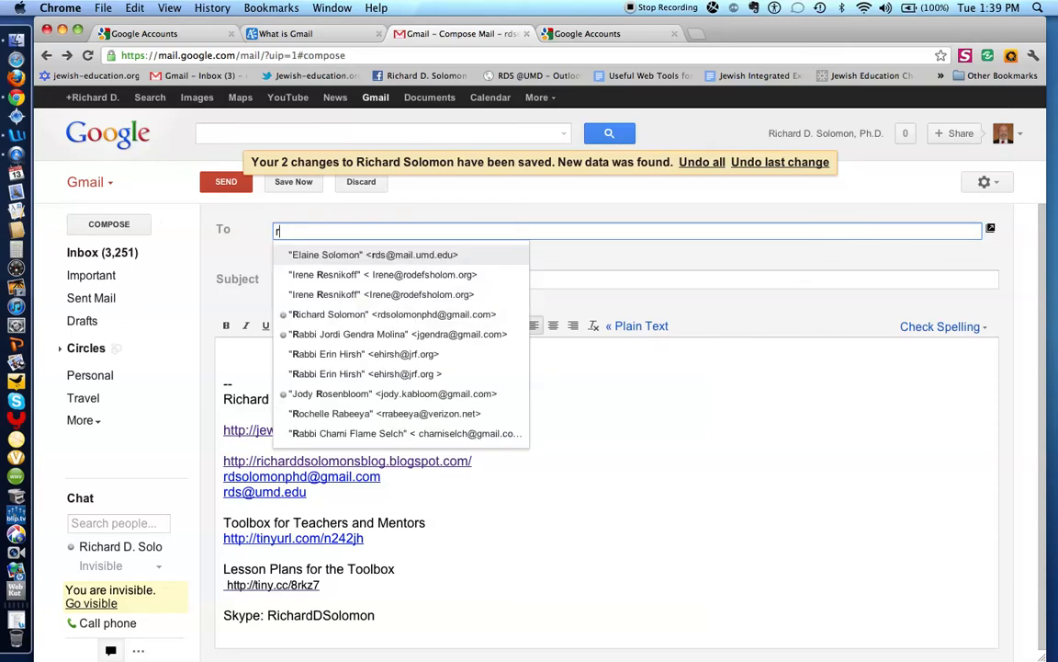
{"action": "type", "text": "i"}
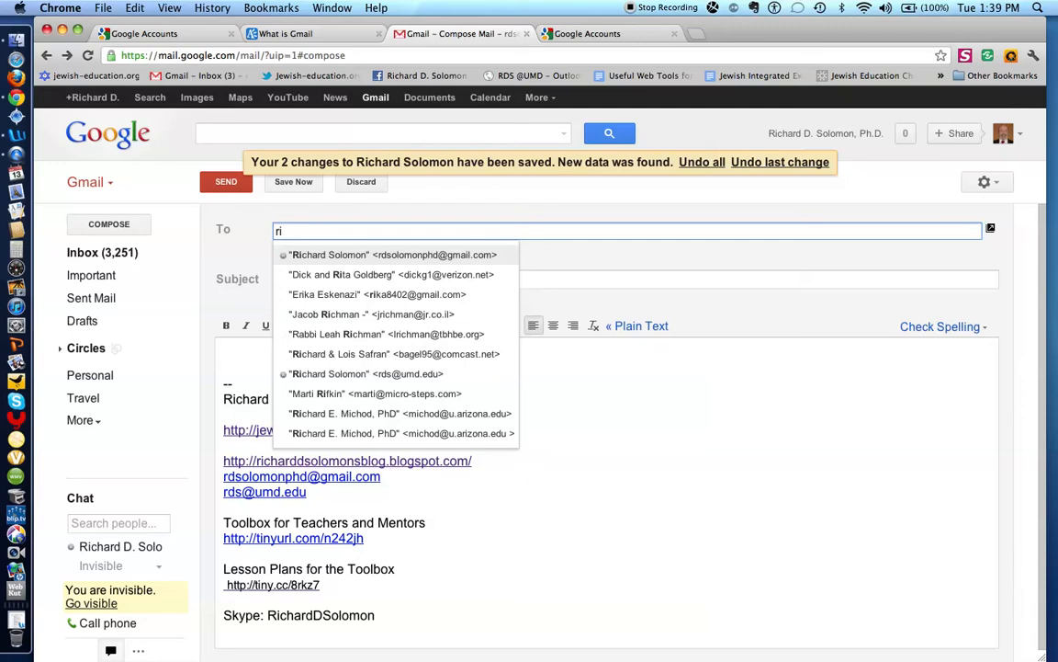
{"action": "left_click", "coordinate": [392, 255]}
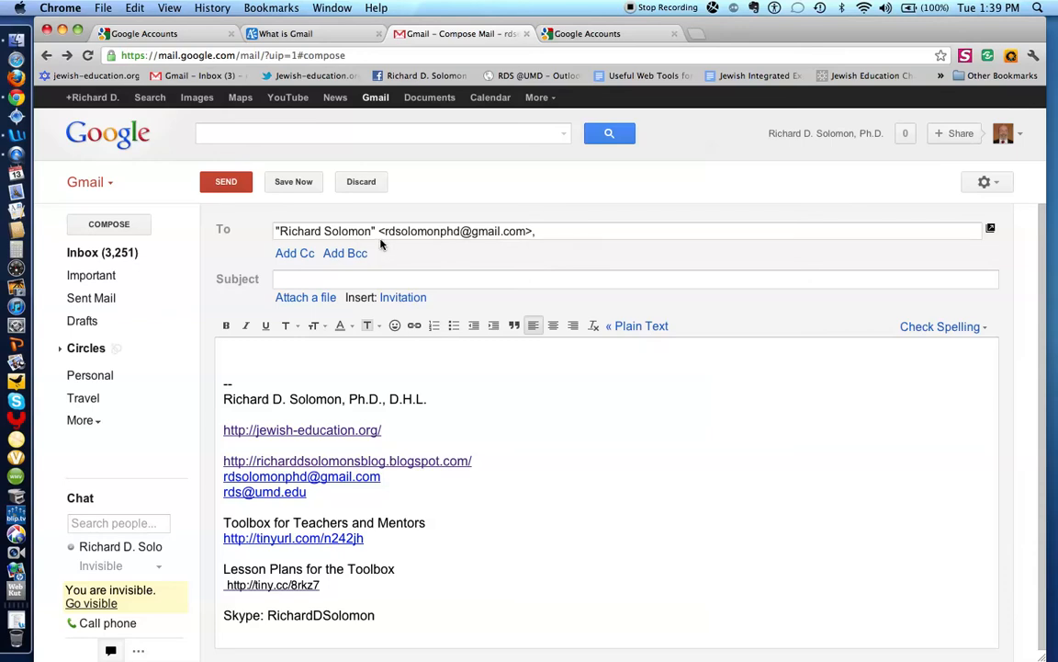
{"action": "mouse_move", "coordinate": [358, 252]}
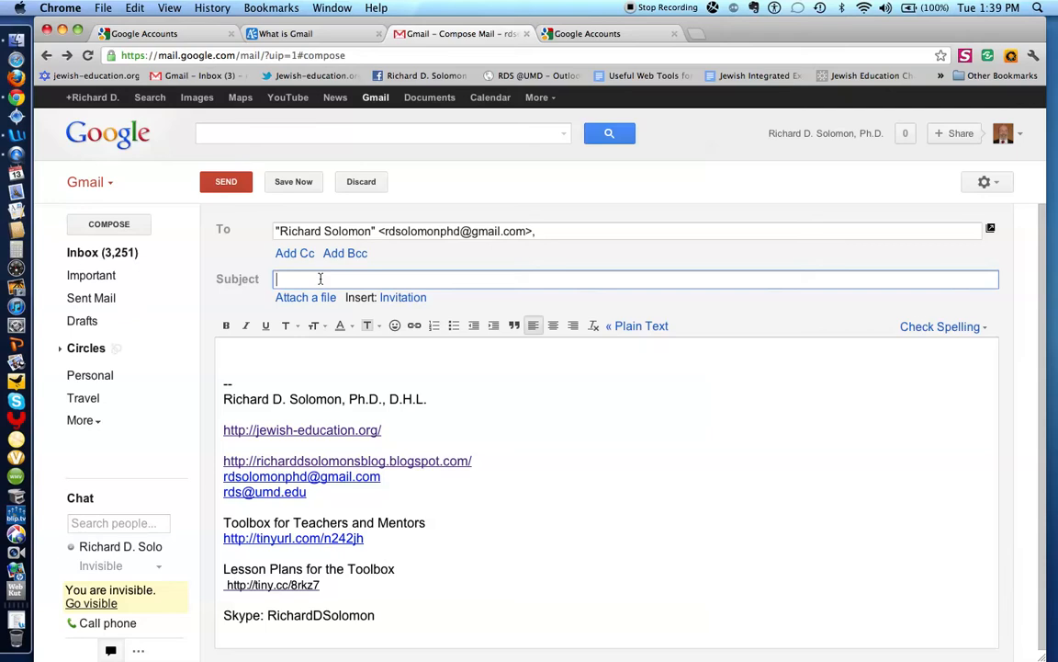
Enter subject 'Introductory exercise on gmail', greeting 'Dear Richard' and a sentence about the assignment.
{"action": "type", "text": "Introductory exercise on g"}
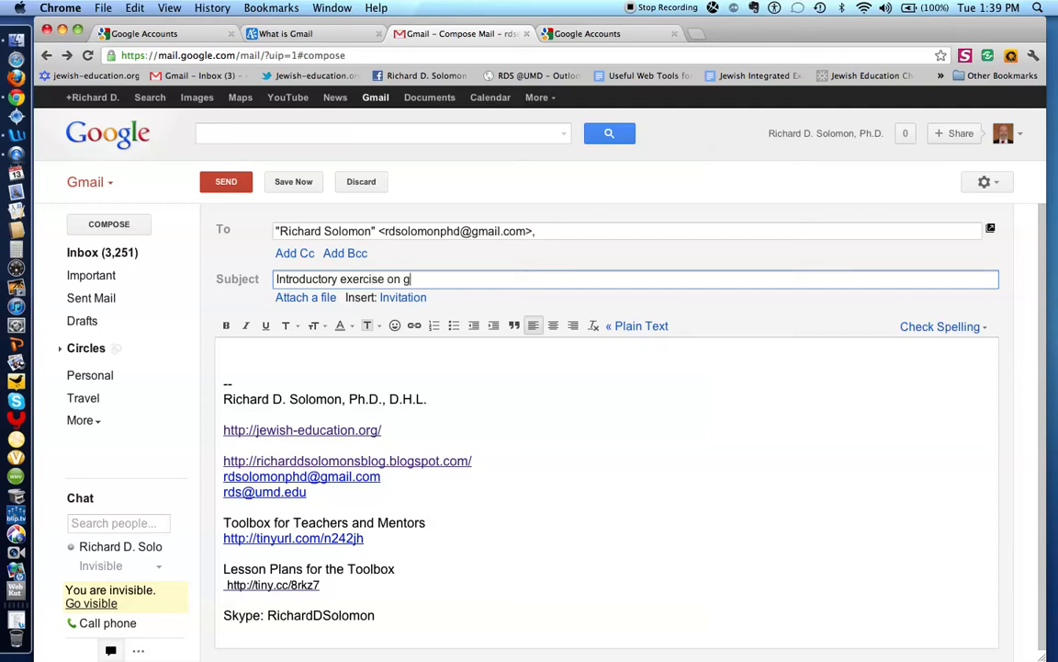
{"action": "type", "text": "mail"}
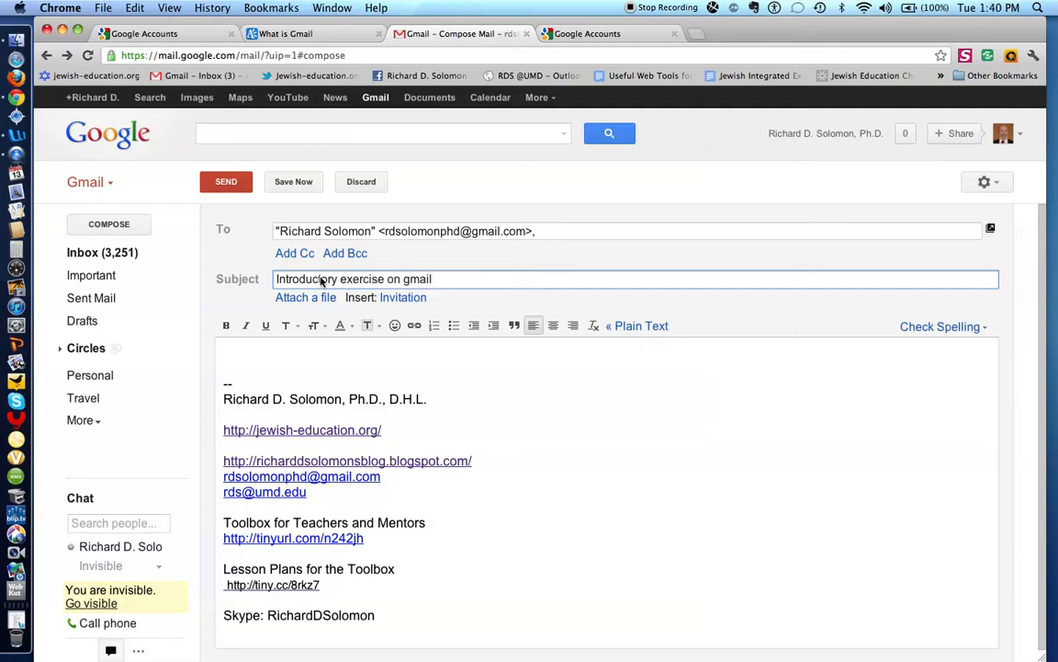
{"action": "type", "text": "De"}
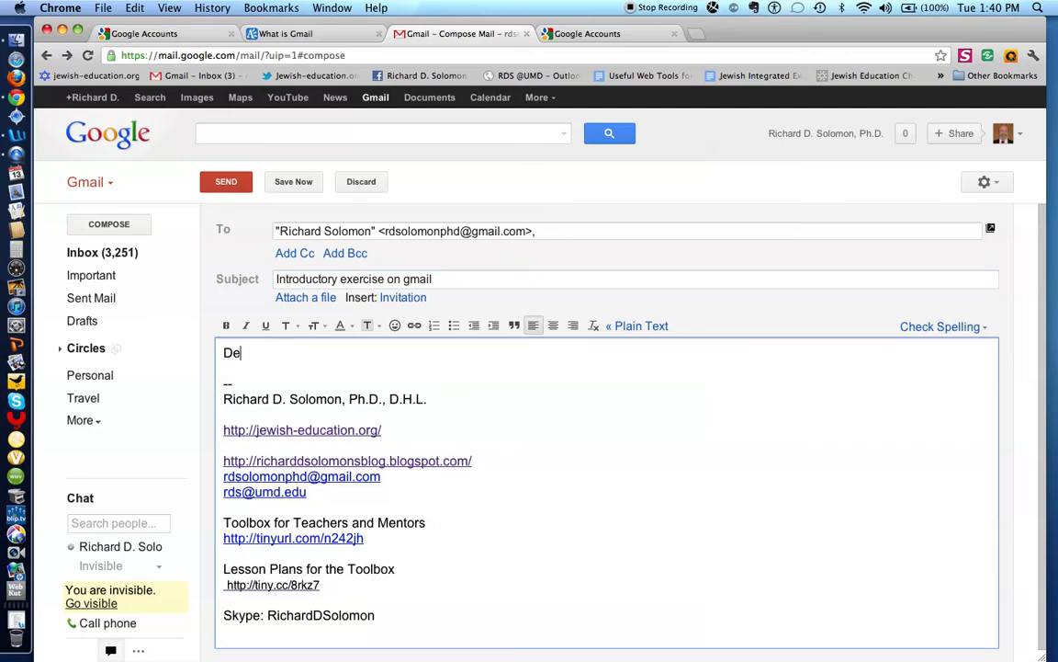
{"action": "type", "text": "ar Richard"}
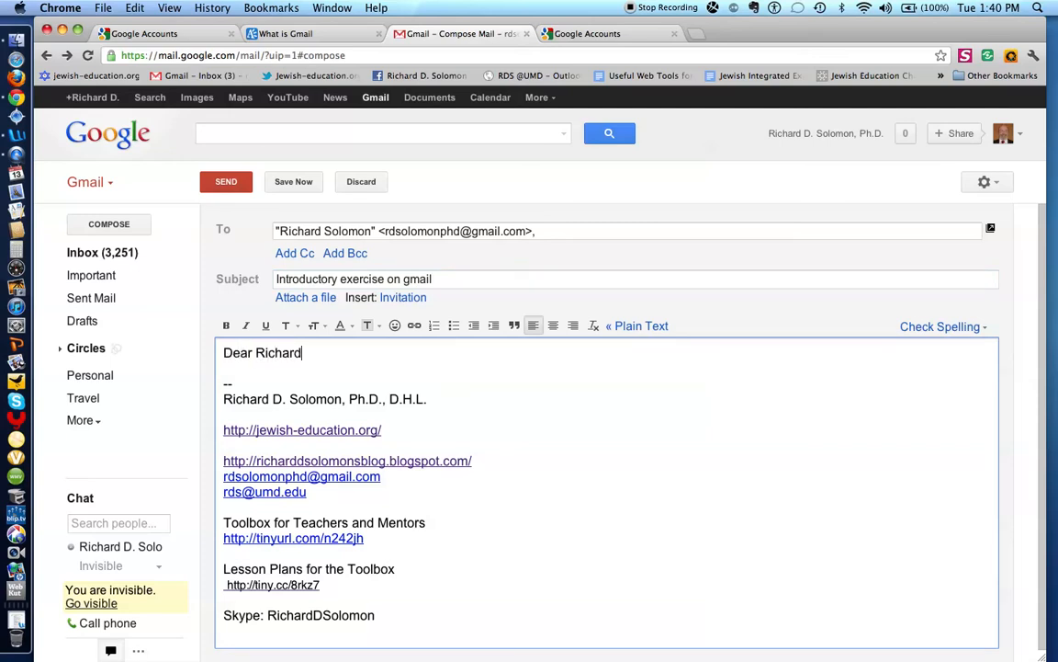
{"action": "type", "text": "I'm"}
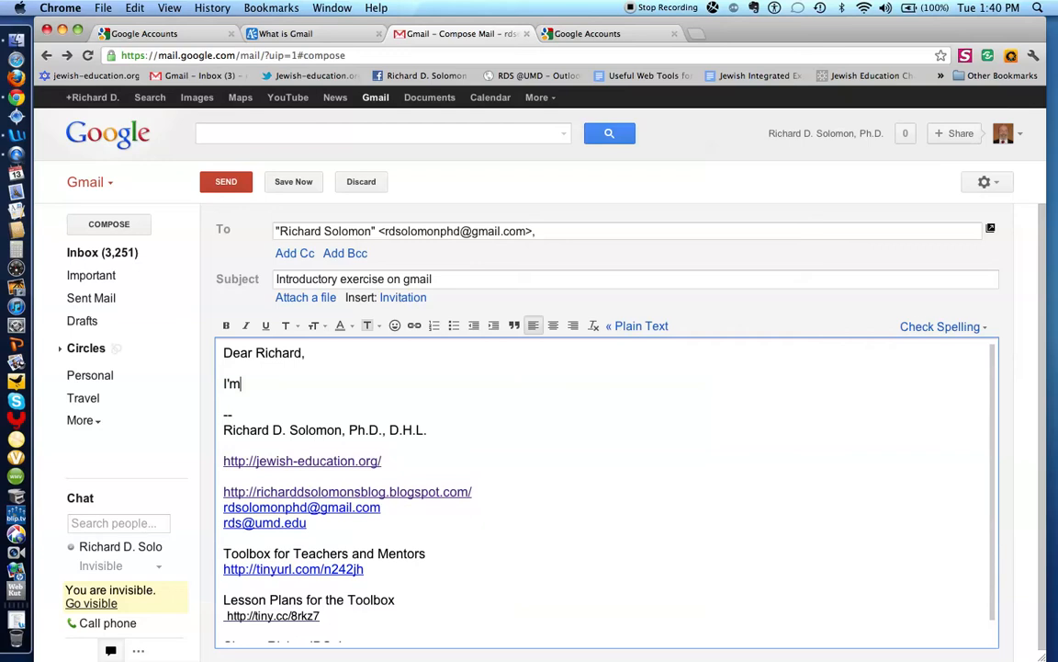
{"action": "type", "text": "working on the first a"}
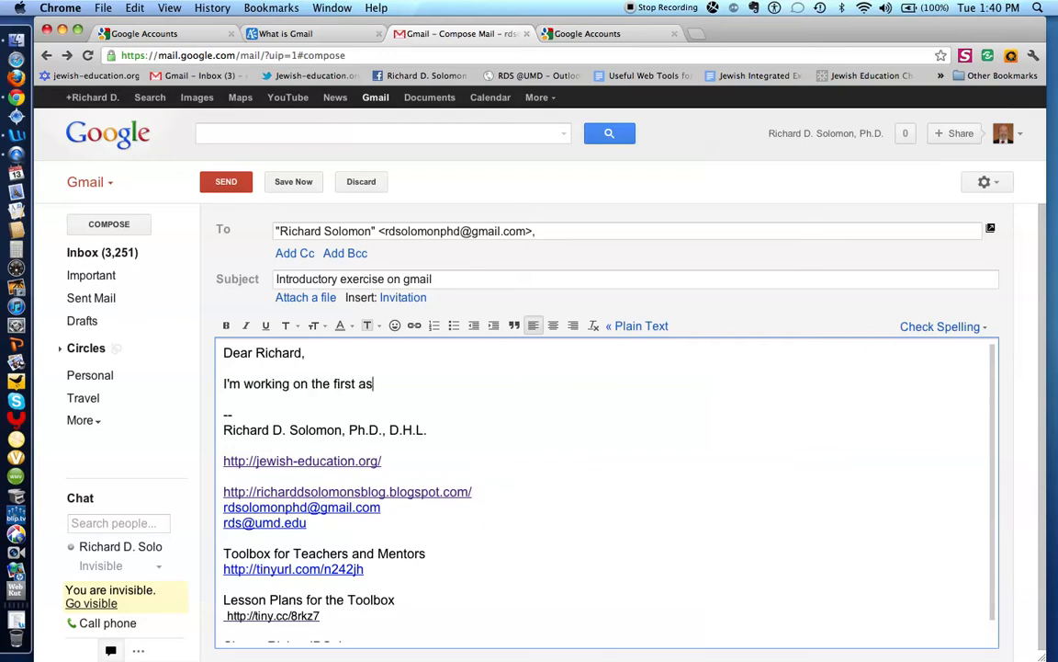
{"action": "type", "text": "signment"}
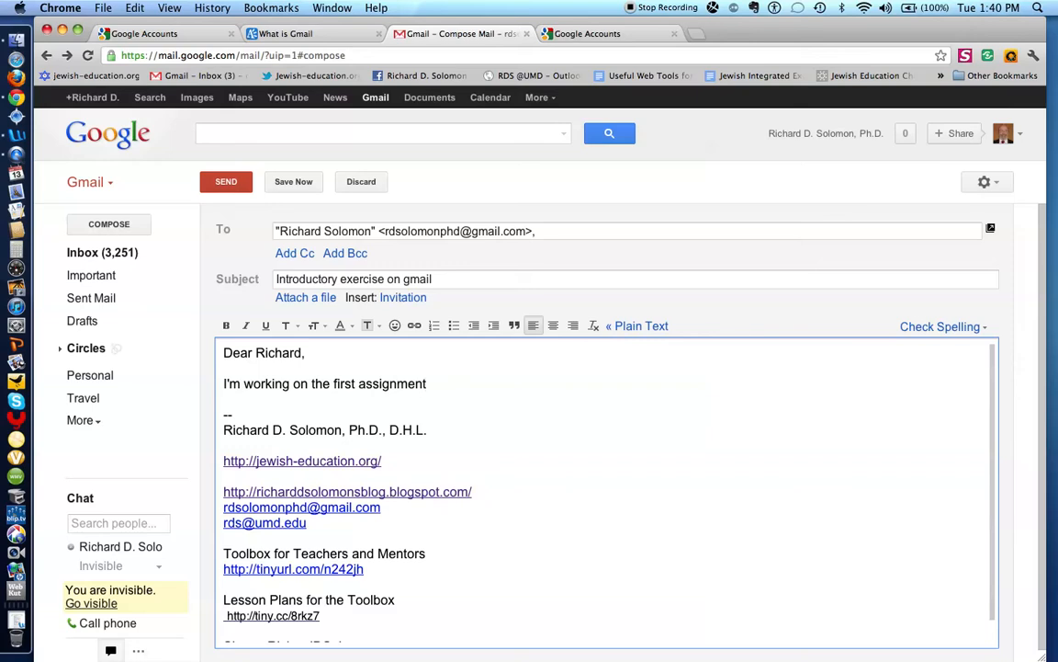
{"action": "type", "text": ". Now I have to"}
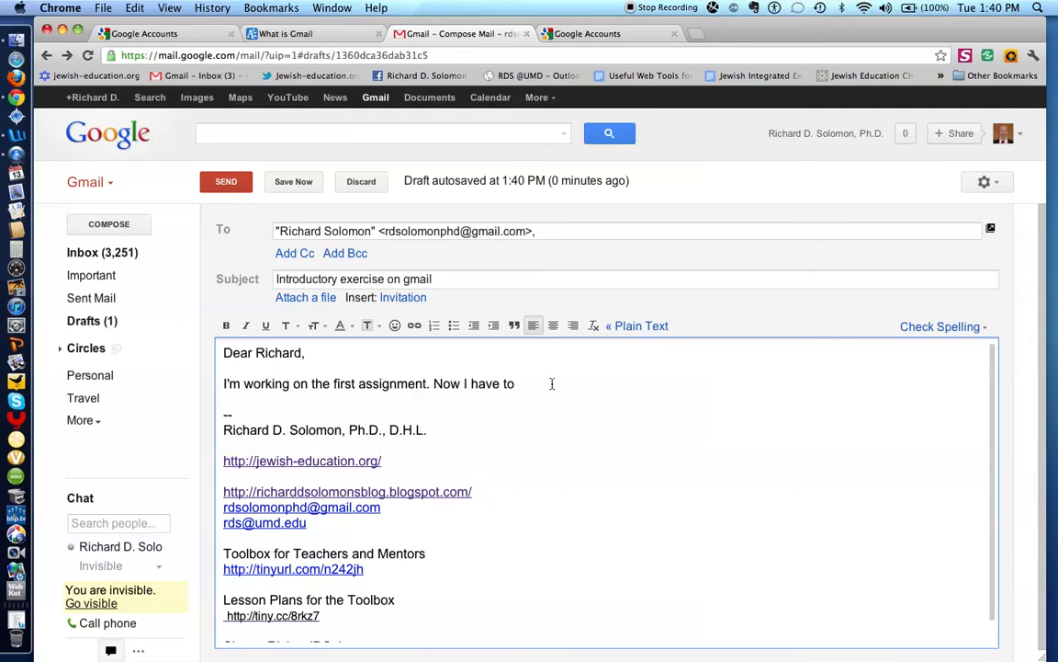
Write the sentence about hyperlinking in this gmail message and the line 'What is gmail?'.
{"action": "type", "text": "hy"}
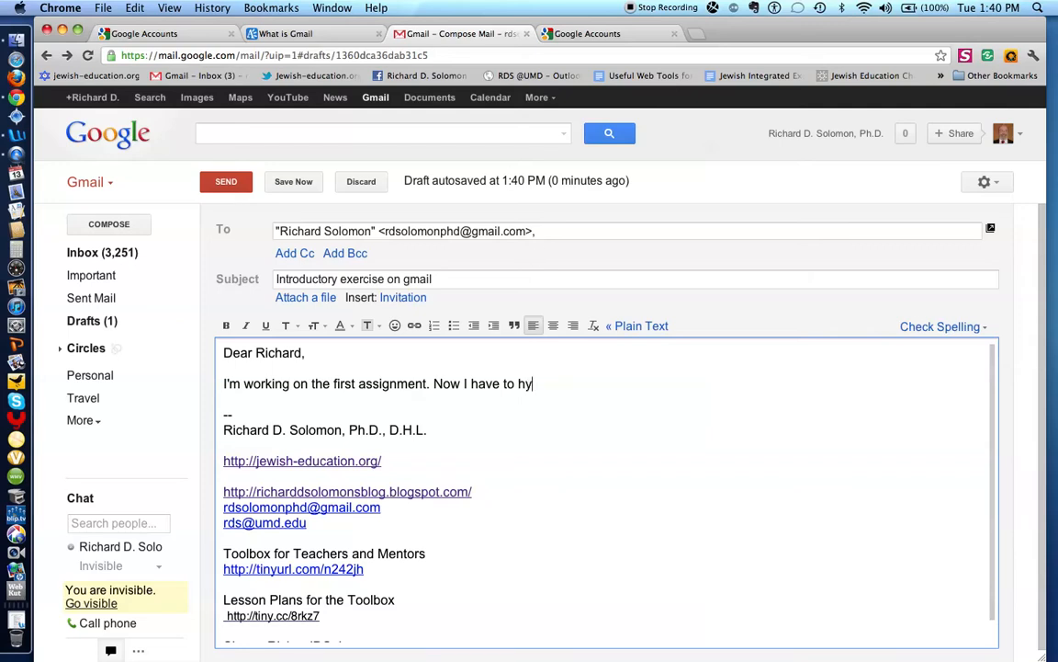
{"action": "type", "text": "perlink a word or sentence on t"}
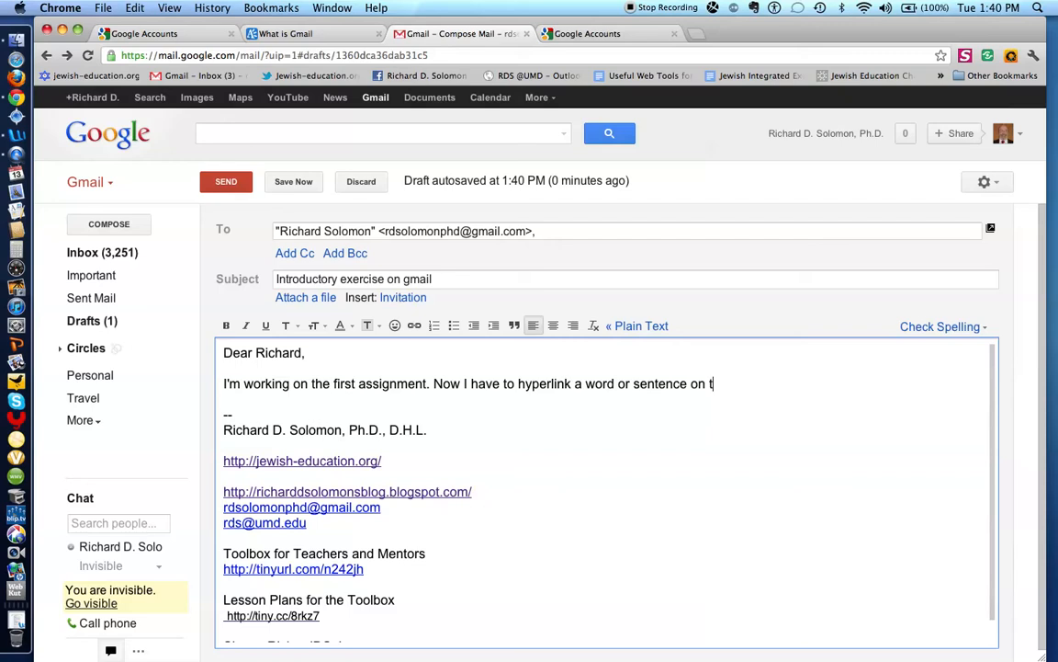
{"action": "type", "text": "his gmail m"}
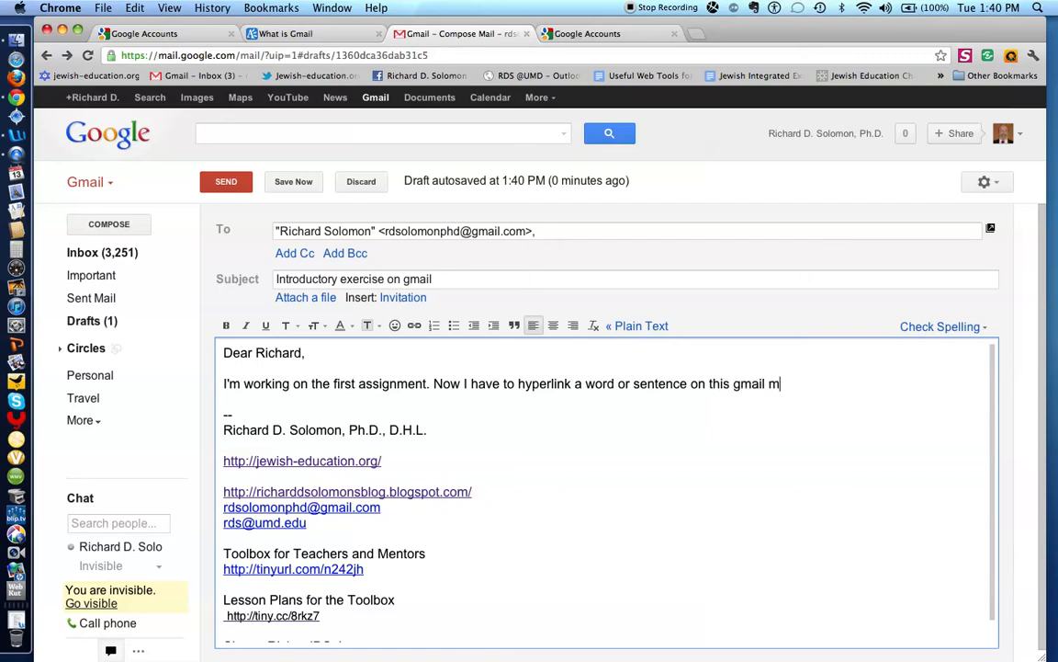
{"action": "type", "text": "essage."}
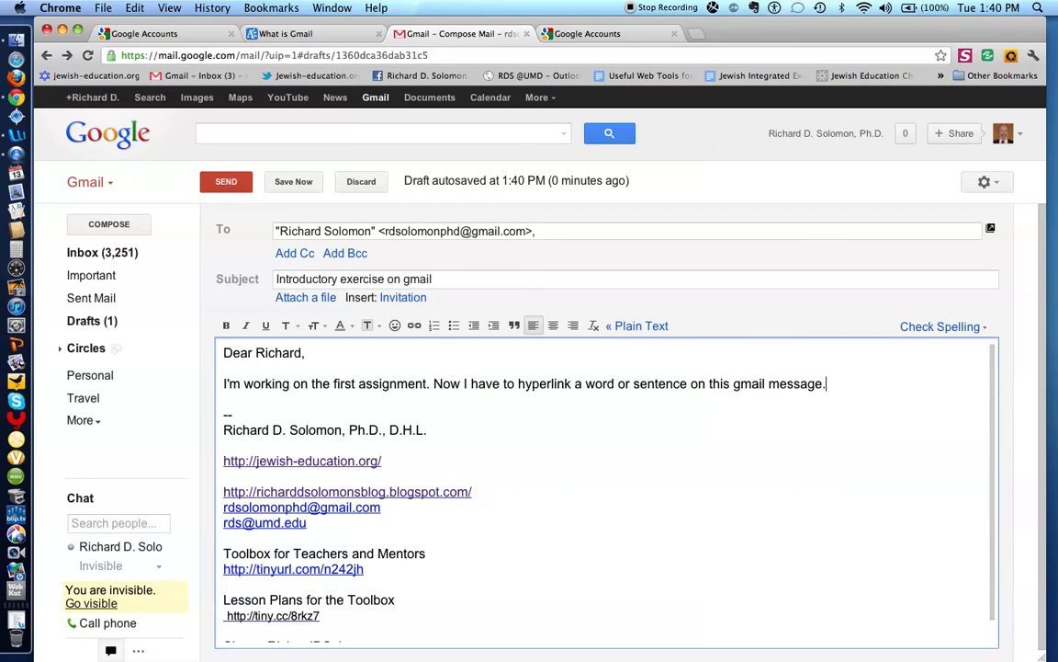
{"action": "type", "text": "What is"}
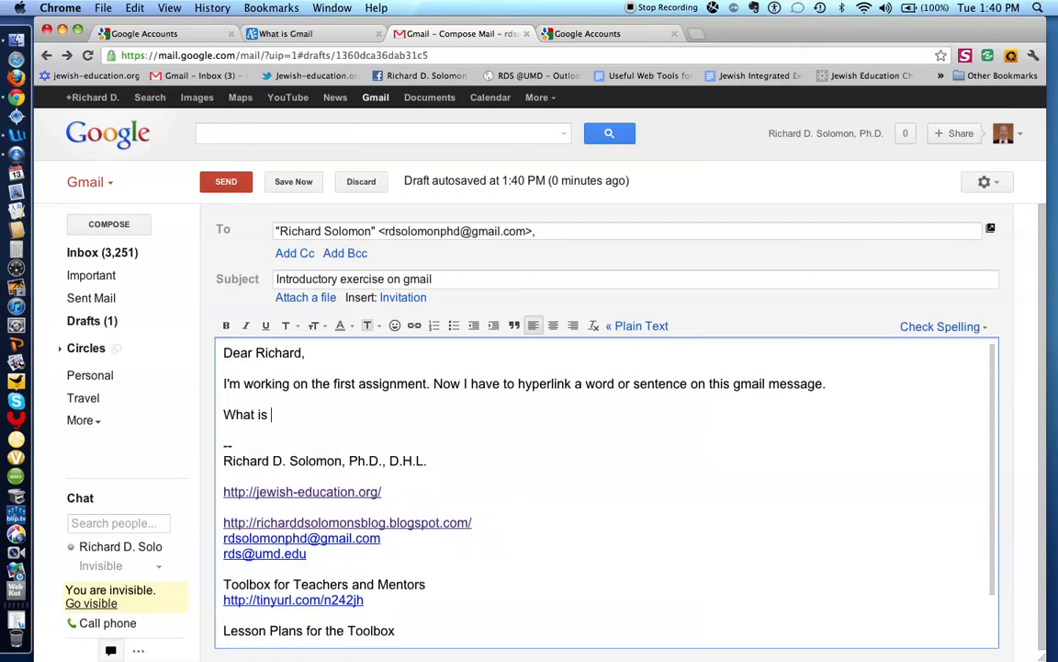
{"action": "type", "text": "gmail"}
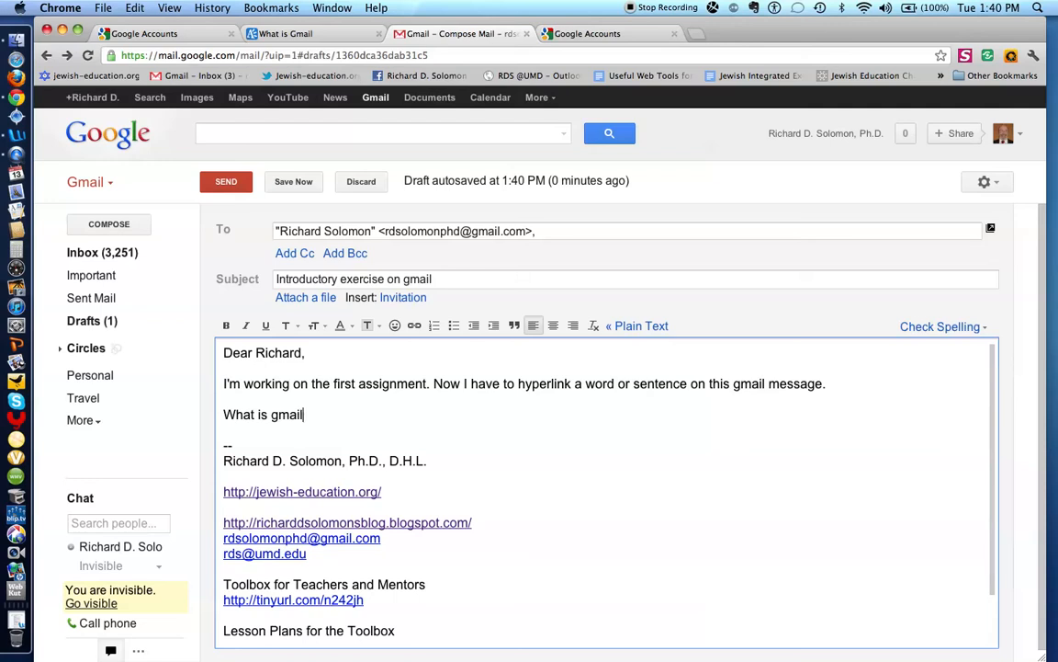
{"action": "type", "text": "?"}
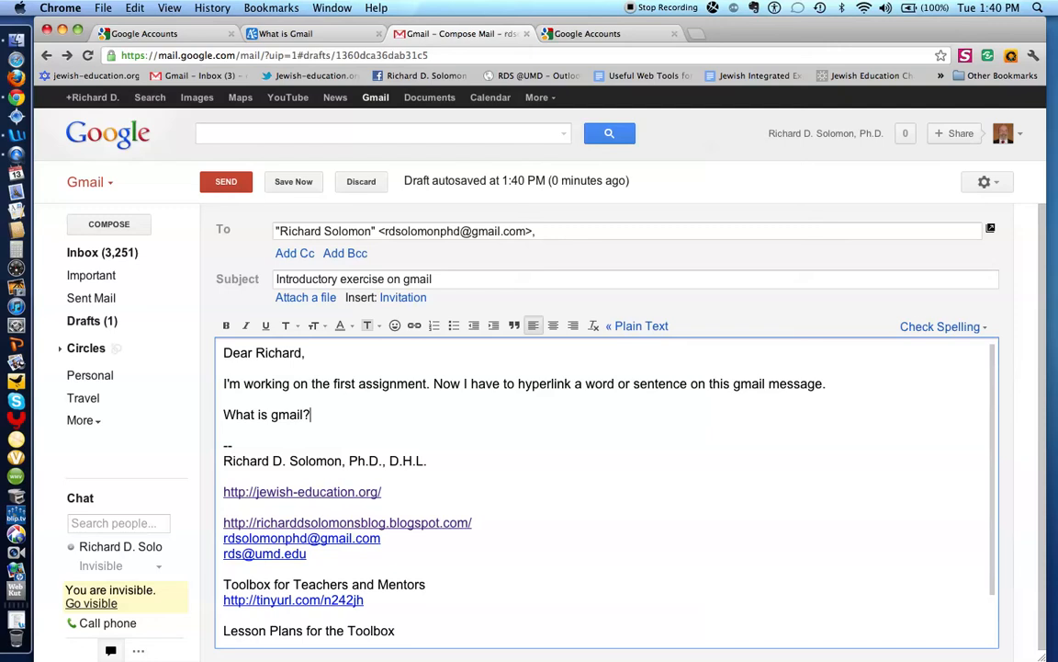
{"action": "mouse_move", "coordinate": [527, 34]}
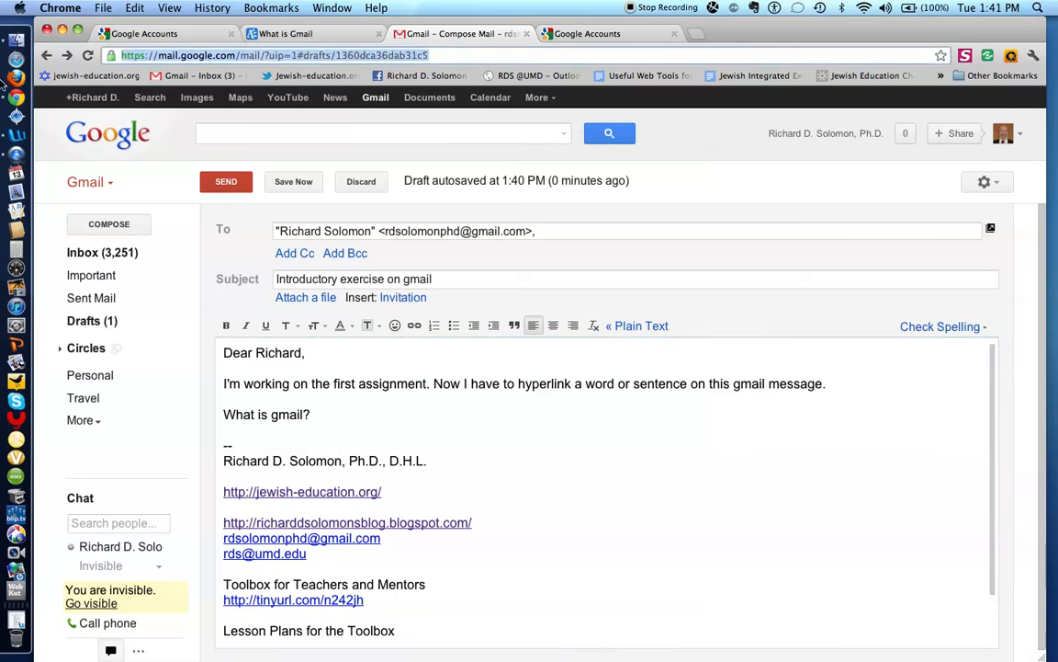
Switch to the WikiAnswers 'What is Gmail?' tab and select its page URL.
{"action": "type", "text": "what is gmail?"}
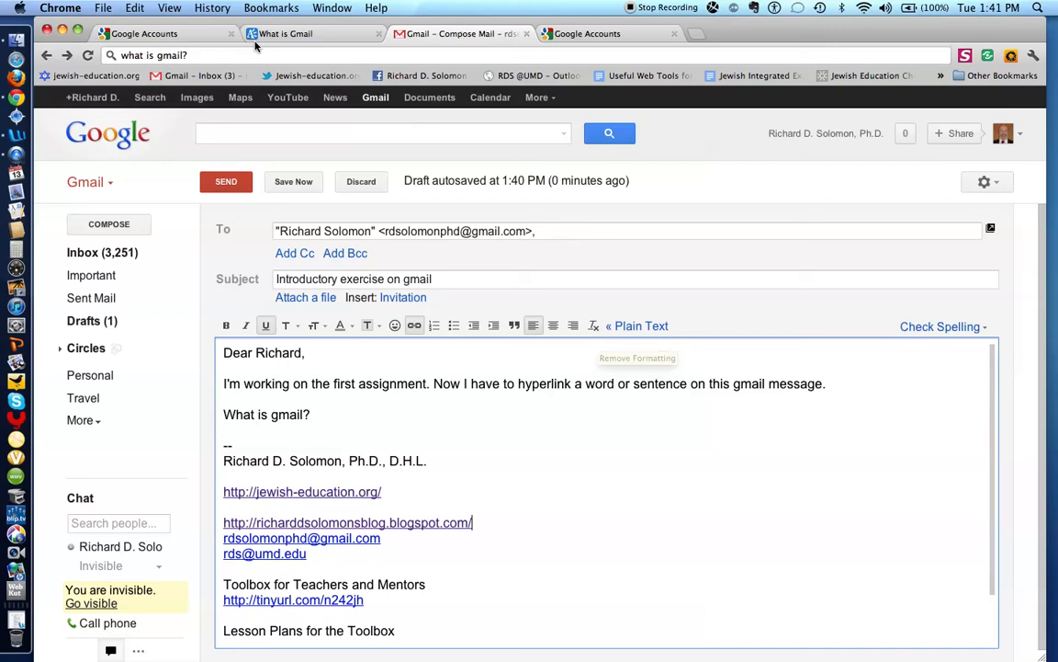
{"action": "mouse_move", "coordinate": [307, 34]}
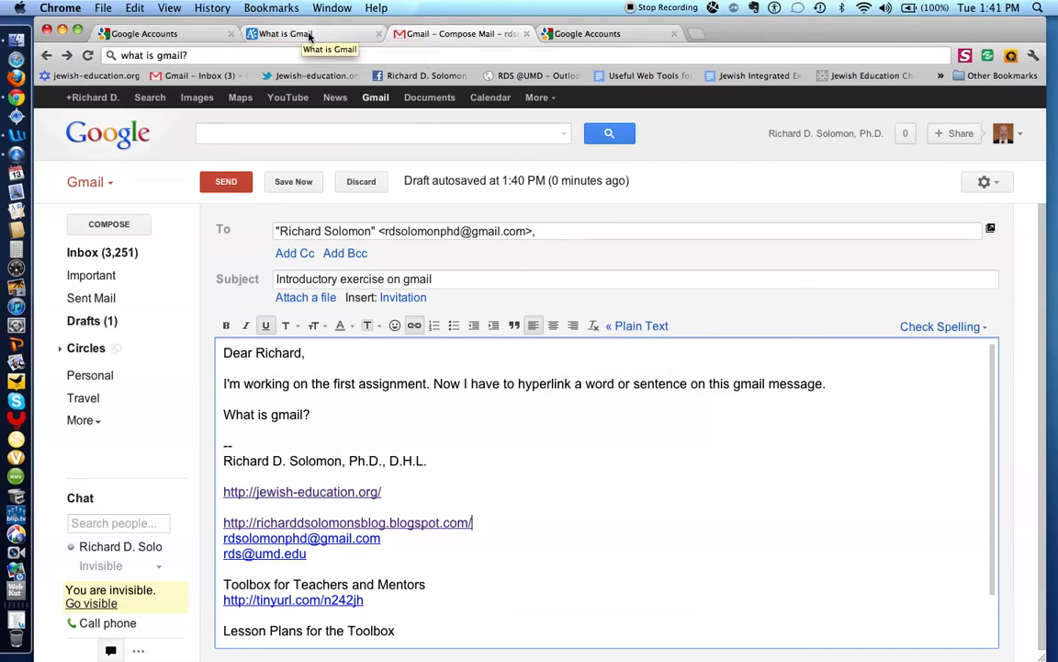
{"action": "left_click", "coordinate": [304, 34]}
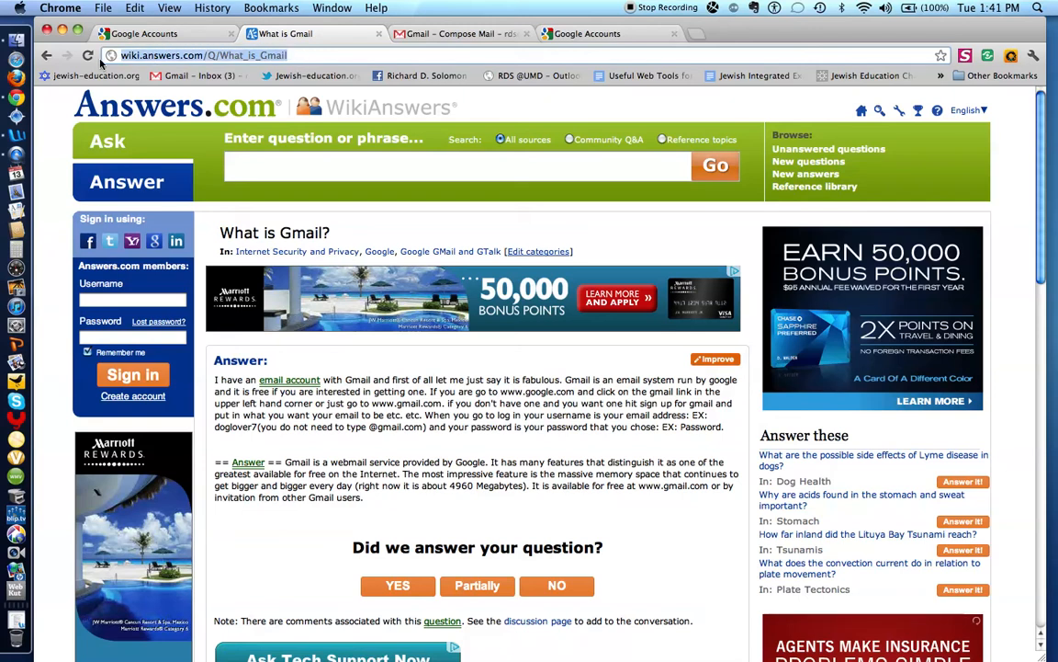
{"action": "left_click", "coordinate": [134, 8]}
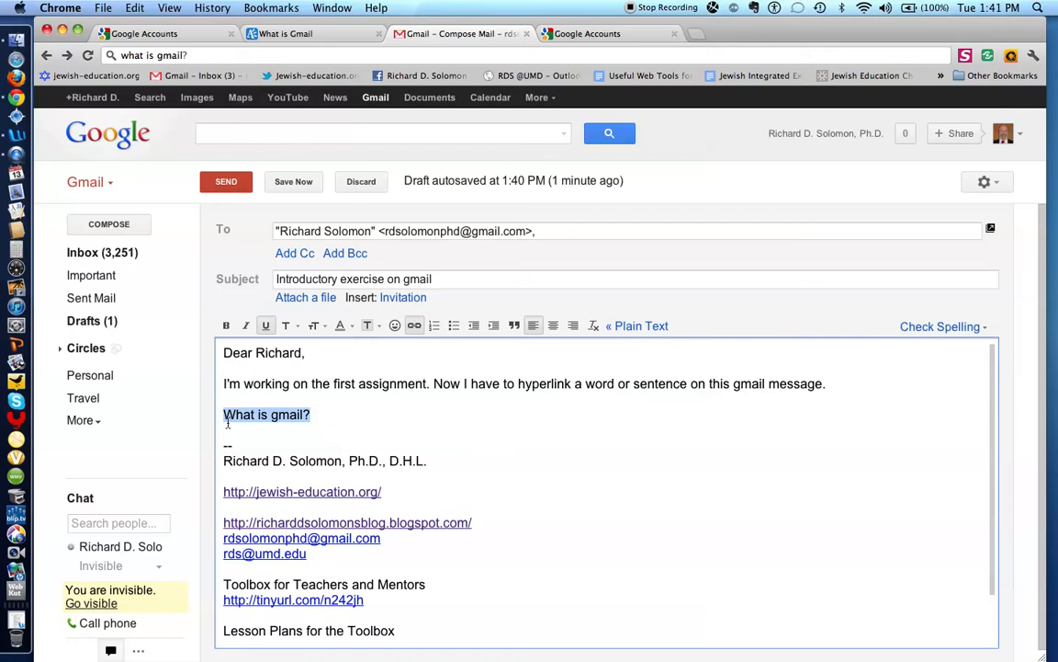
{"action": "mouse_move", "coordinate": [414, 325]}
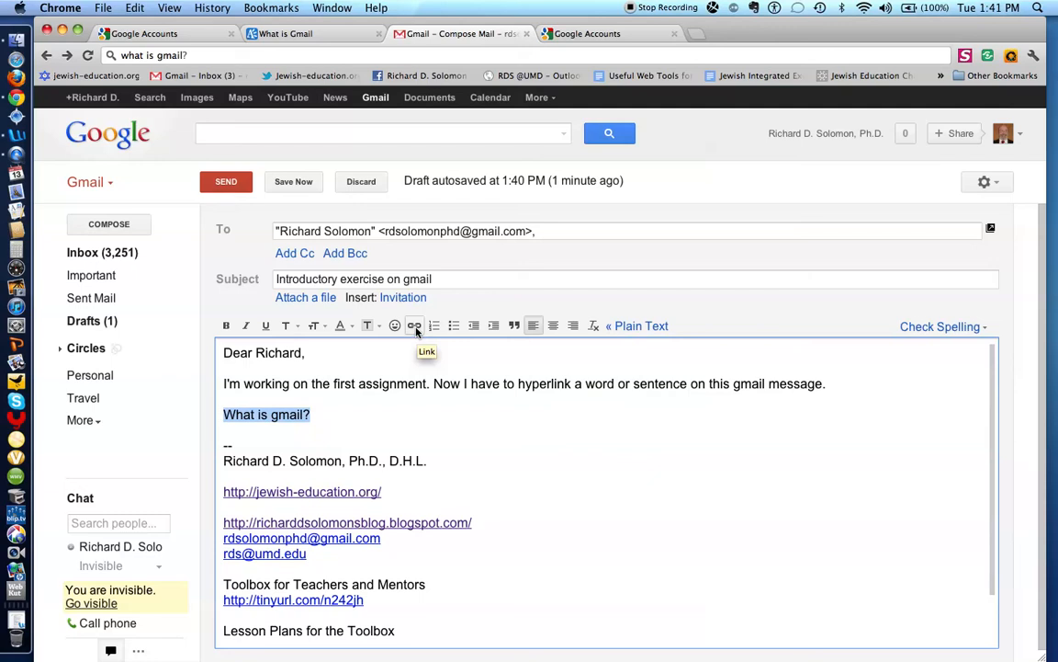
Link 'What is gmail?' to the WikiAnswers page URL and test the link.
{"action": "left_click", "coordinate": [414, 326]}
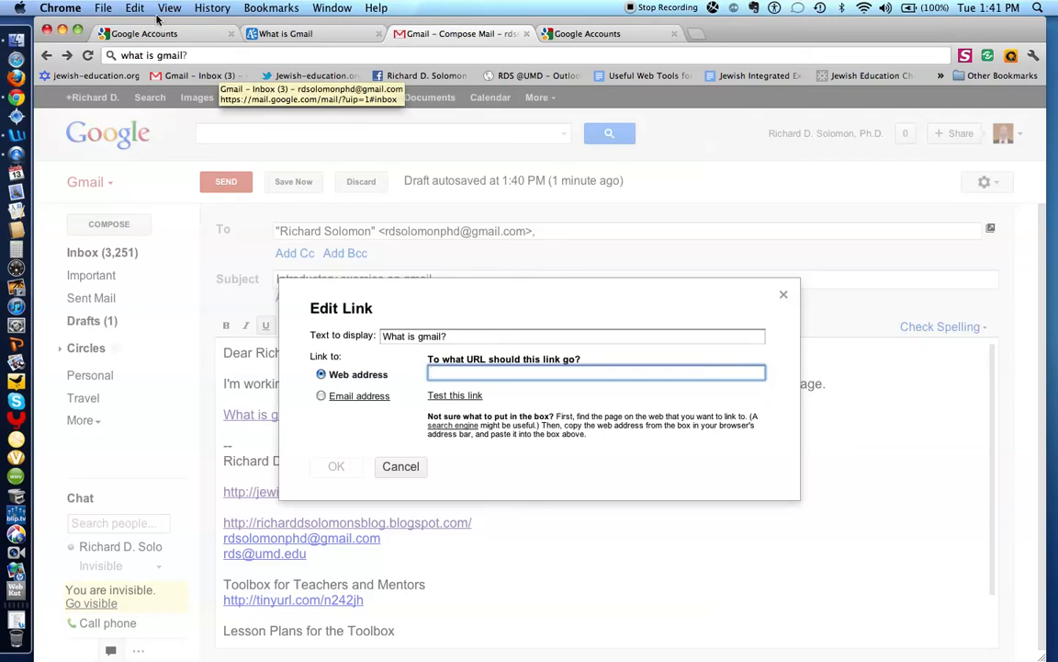
{"action": "left_click", "coordinate": [134, 7]}
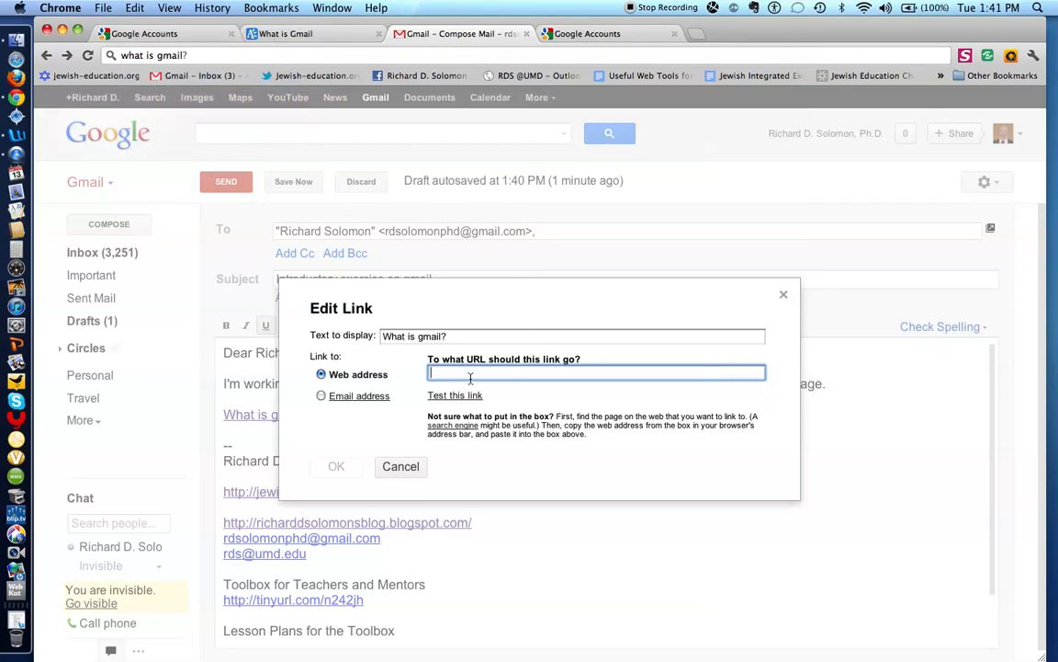
{"action": "left_click", "coordinate": [134, 7]}
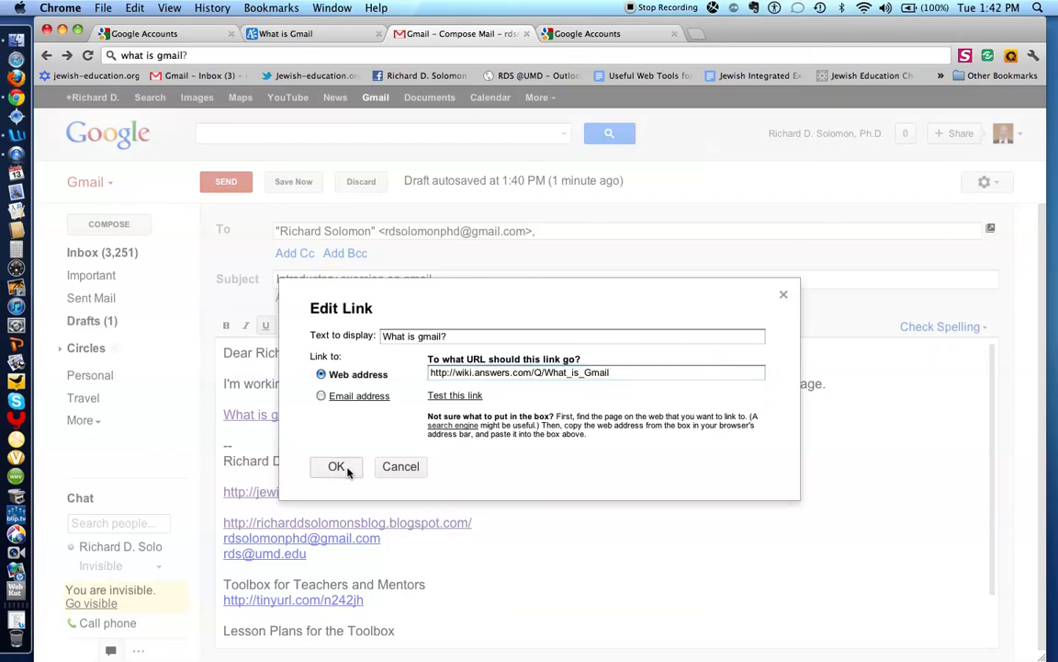
{"action": "left_click", "coordinate": [336, 466]}
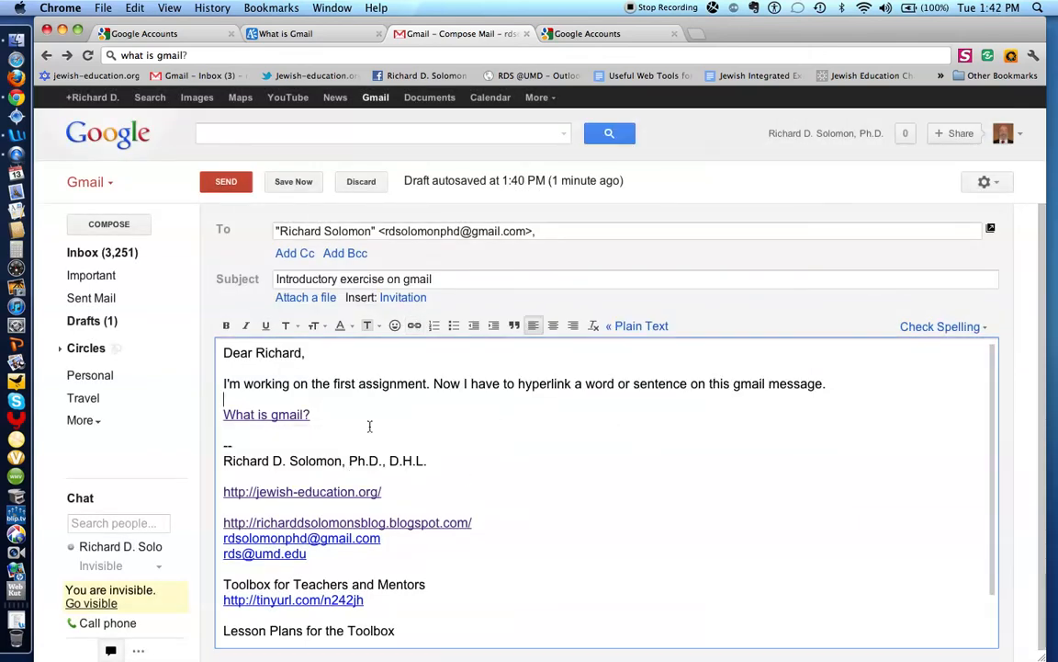
{"action": "mouse_move", "coordinate": [317, 420]}
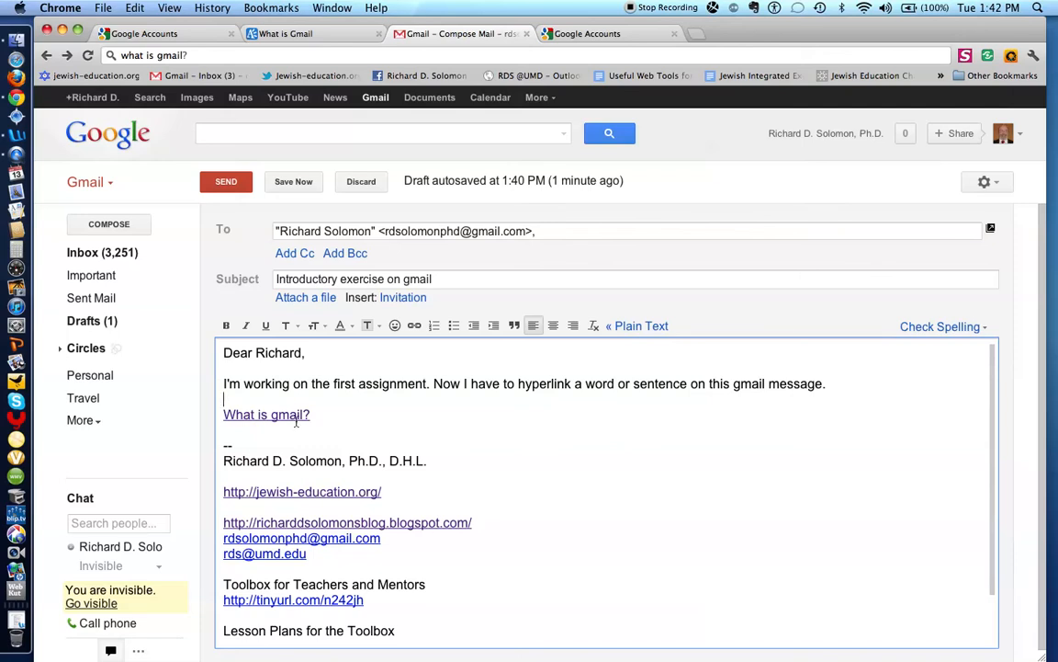
{"action": "left_click", "coordinate": [267, 414]}
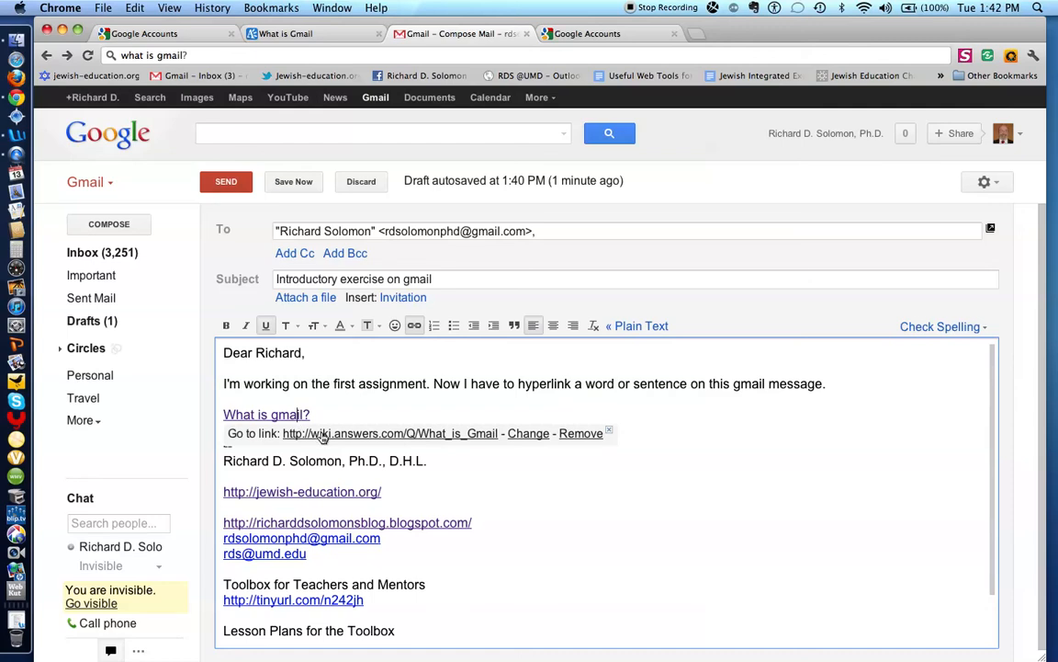
{"action": "left_click", "coordinate": [390, 432]}
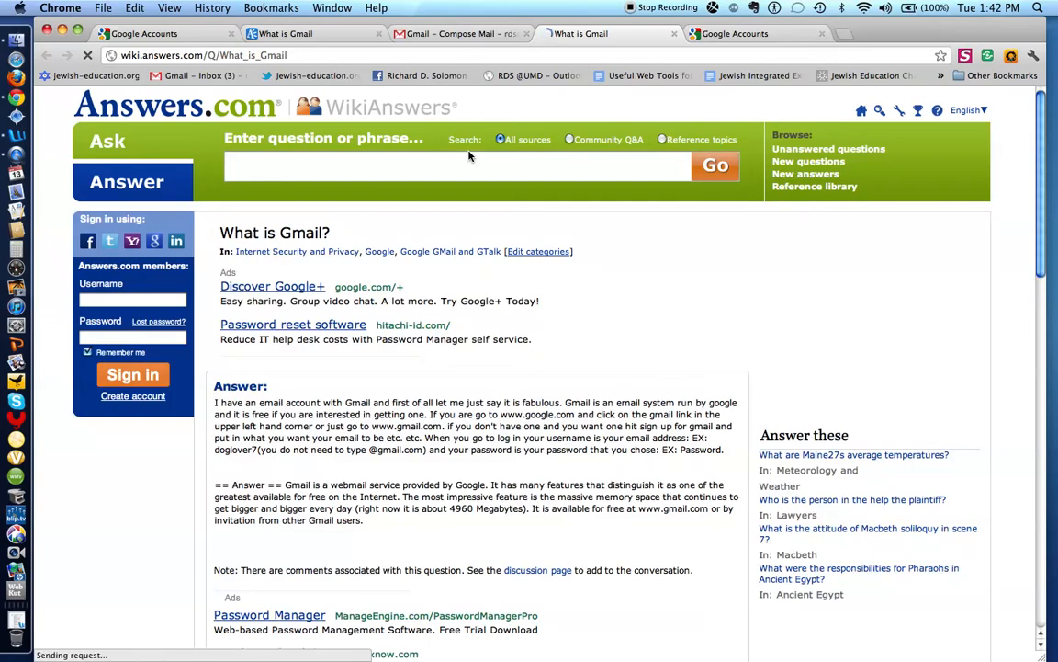
{"action": "mouse_move", "coordinate": [460, 34]}
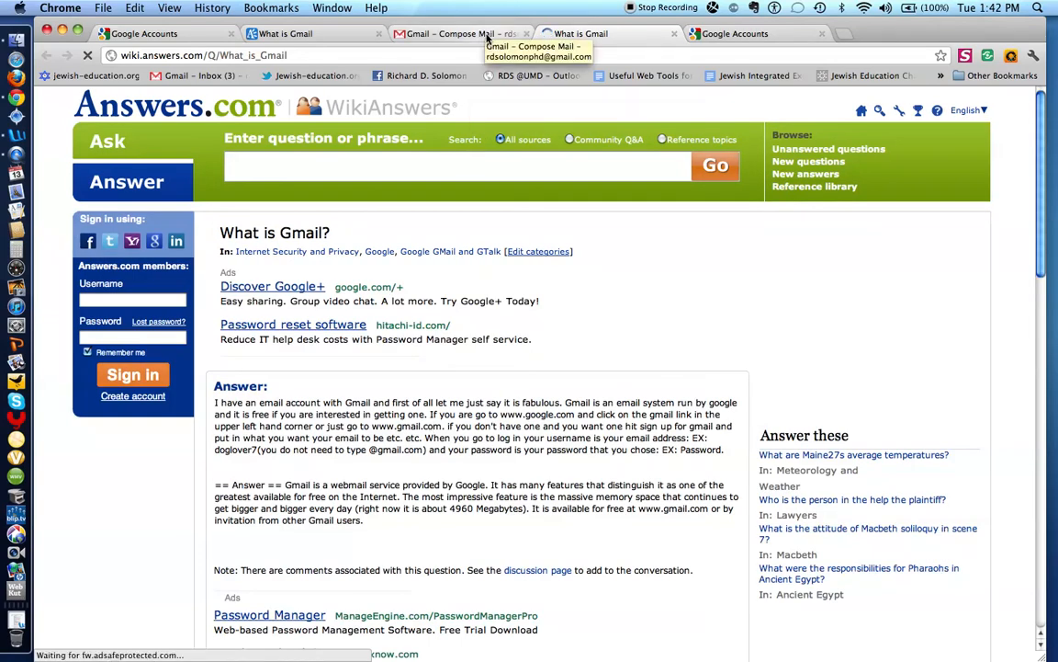
Return from the WikiAnswers 'What is Gmail?' page to the Gmail compose draft.
{"action": "left_click", "coordinate": [455, 34]}
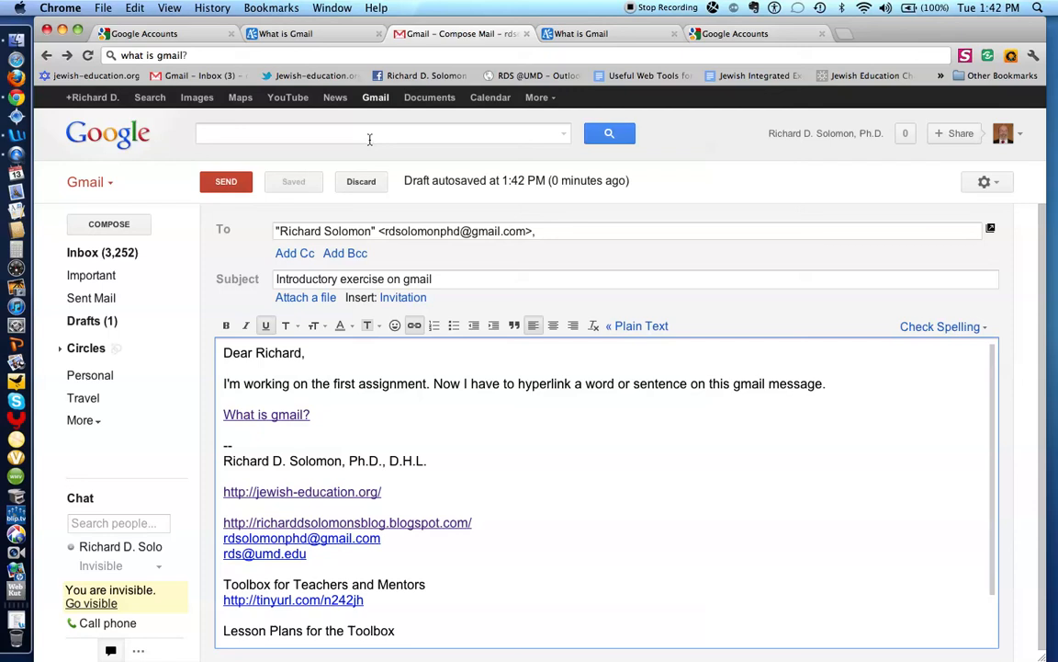
{"action": "mouse_move", "coordinate": [286, 33]}
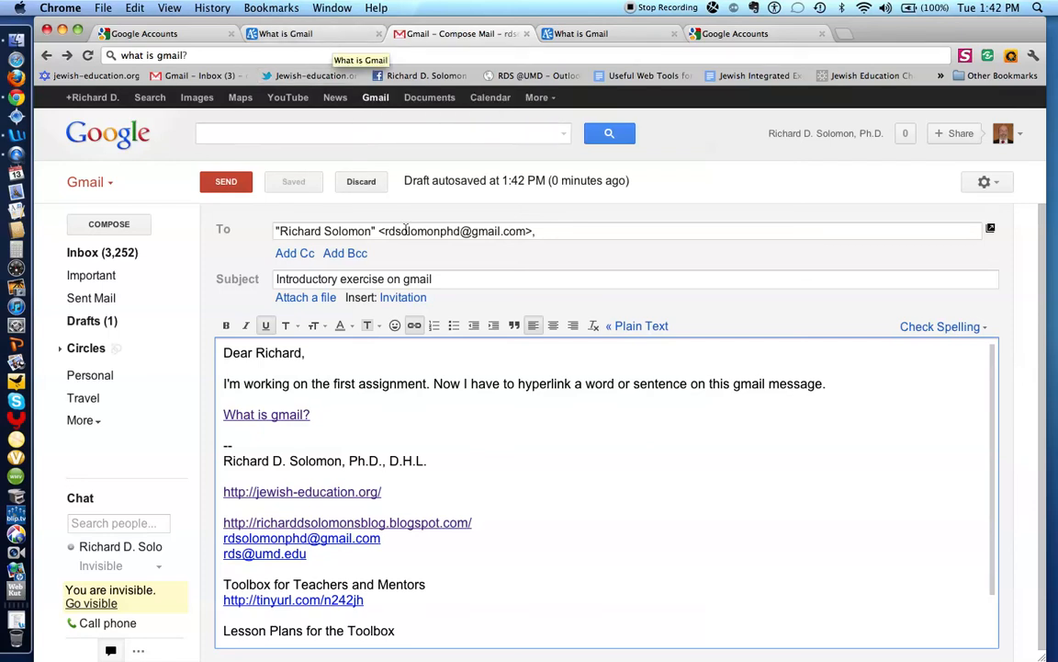
Link the word 'hyperlink' to the pasted WikiAnswers What is Gmail page URL.
{"action": "double_click", "coordinate": [544, 383]}
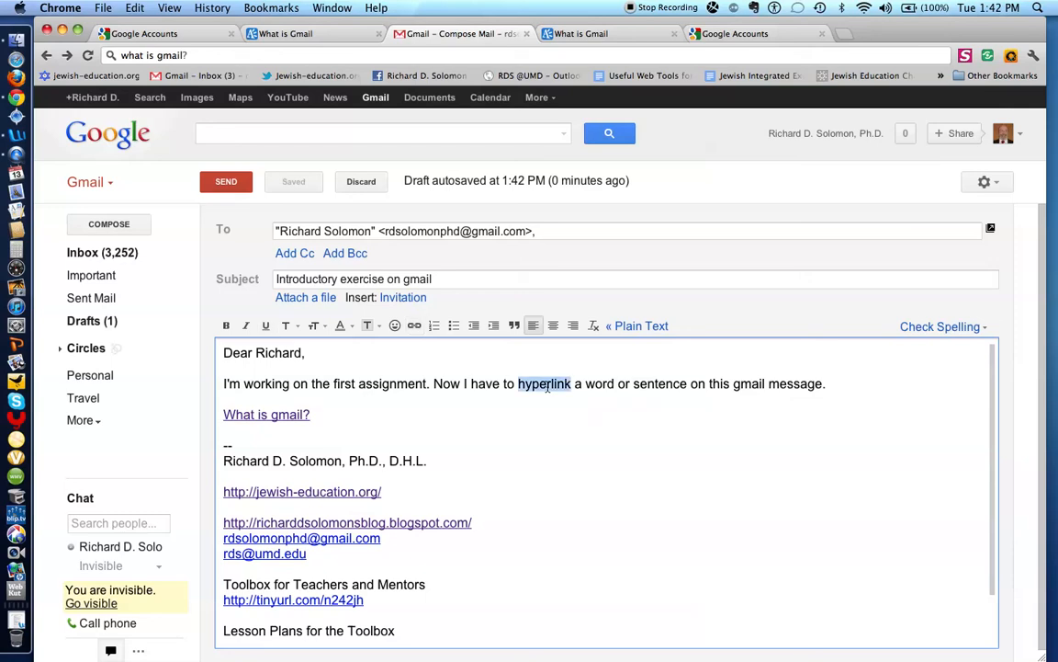
{"action": "mouse_move", "coordinate": [414, 325]}
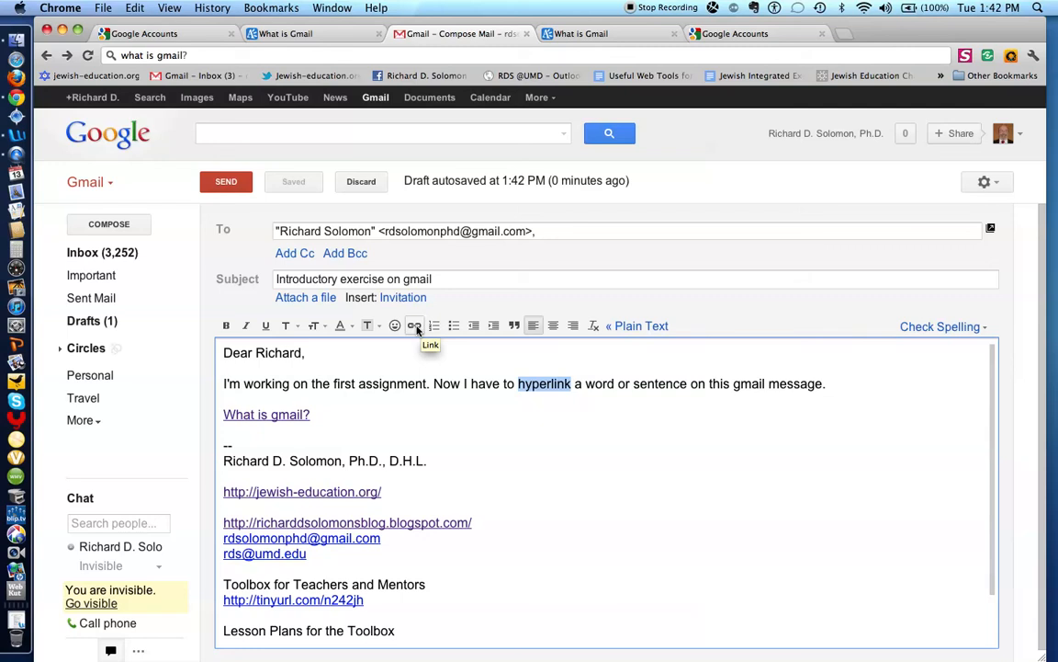
{"action": "mouse_move", "coordinate": [415, 325]}
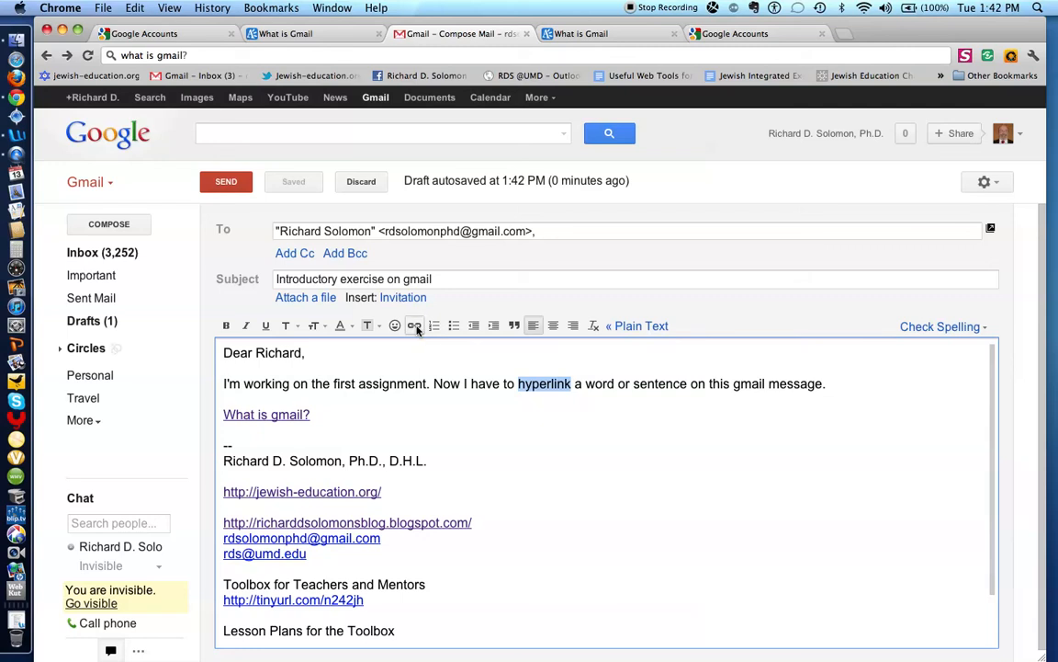
{"action": "left_click", "coordinate": [415, 326]}
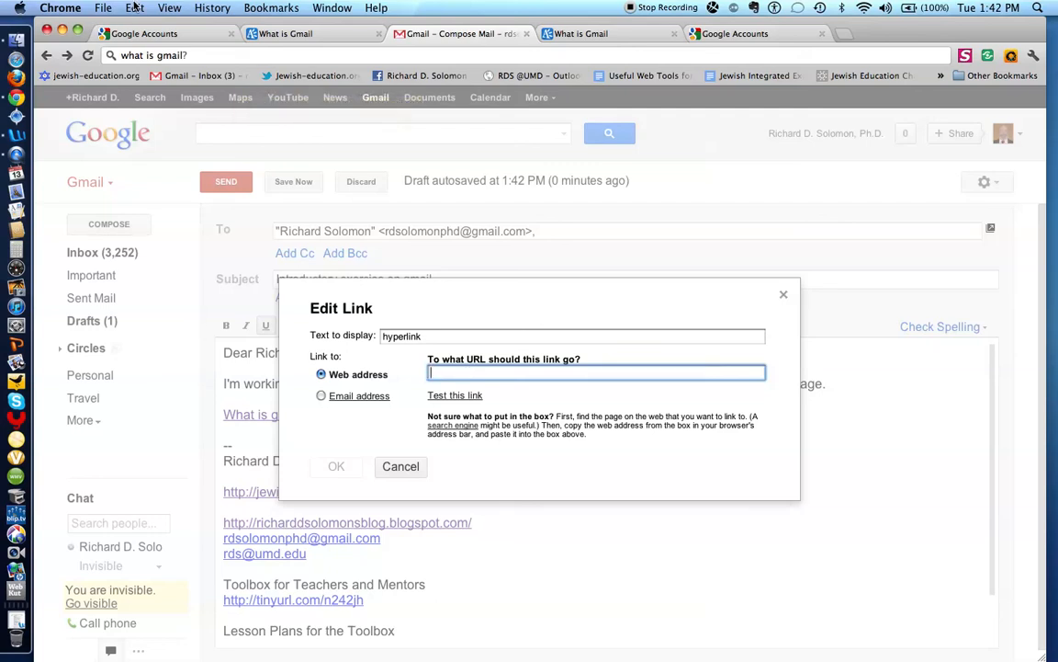
{"action": "left_click", "coordinate": [134, 8]}
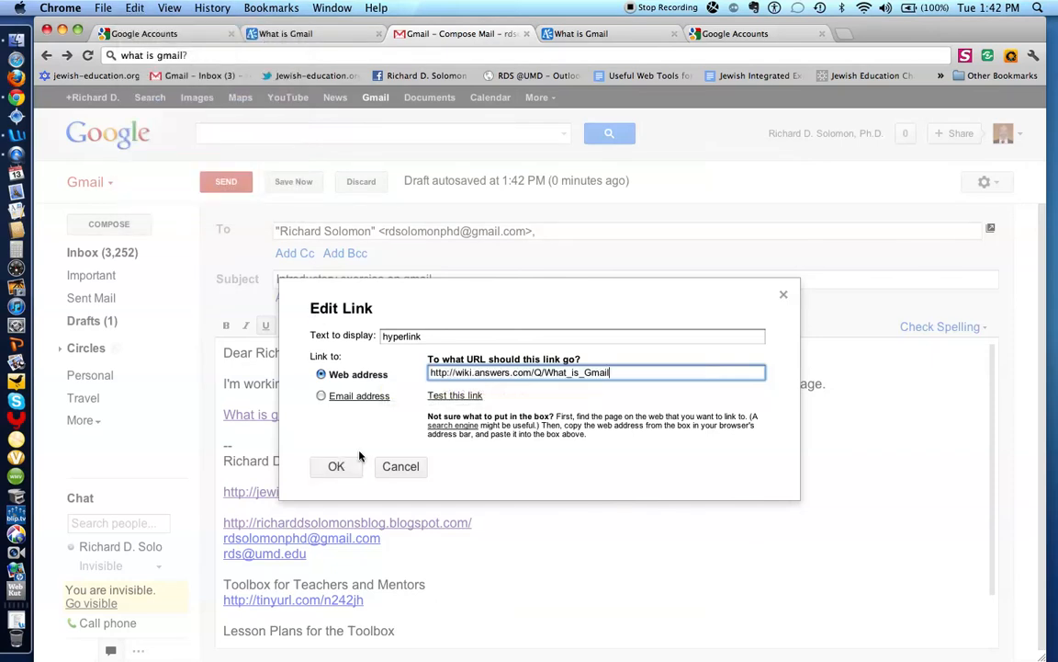
{"action": "left_click", "coordinate": [336, 466]}
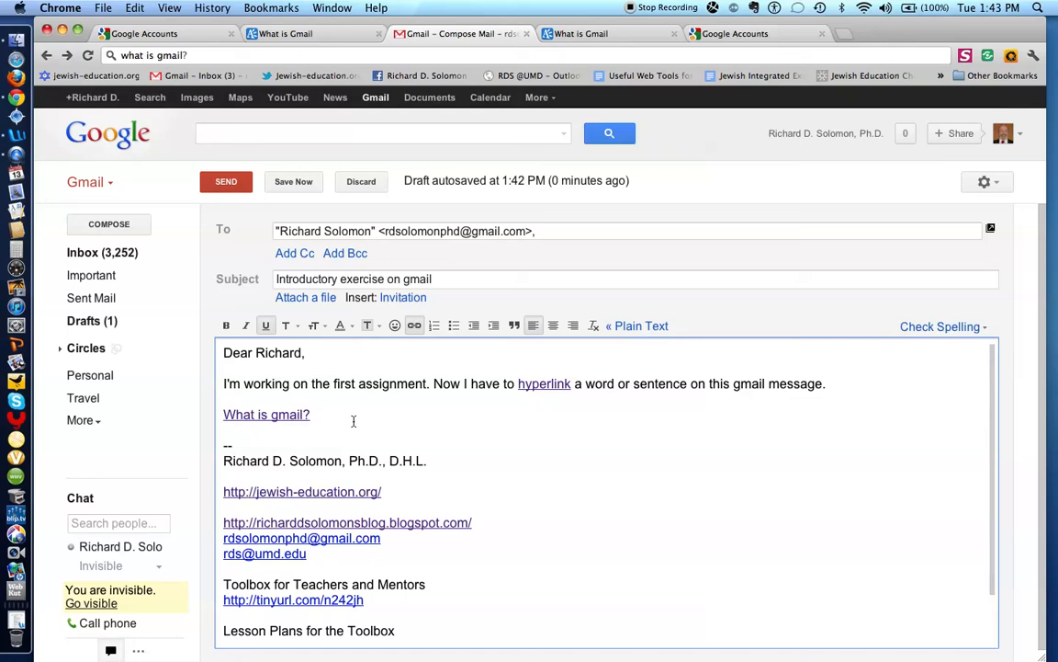
{"action": "mouse_move", "coordinate": [17, 143]}
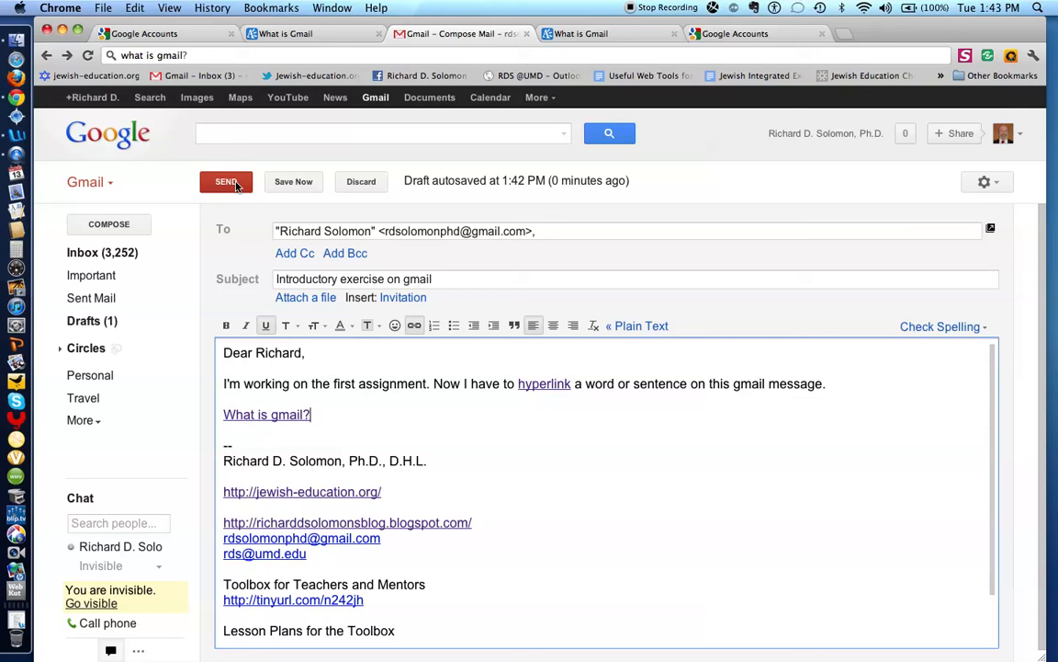
Send the 'Introductory exercise on gmail' draft containing both links.
{"action": "left_click", "coordinate": [226, 181]}
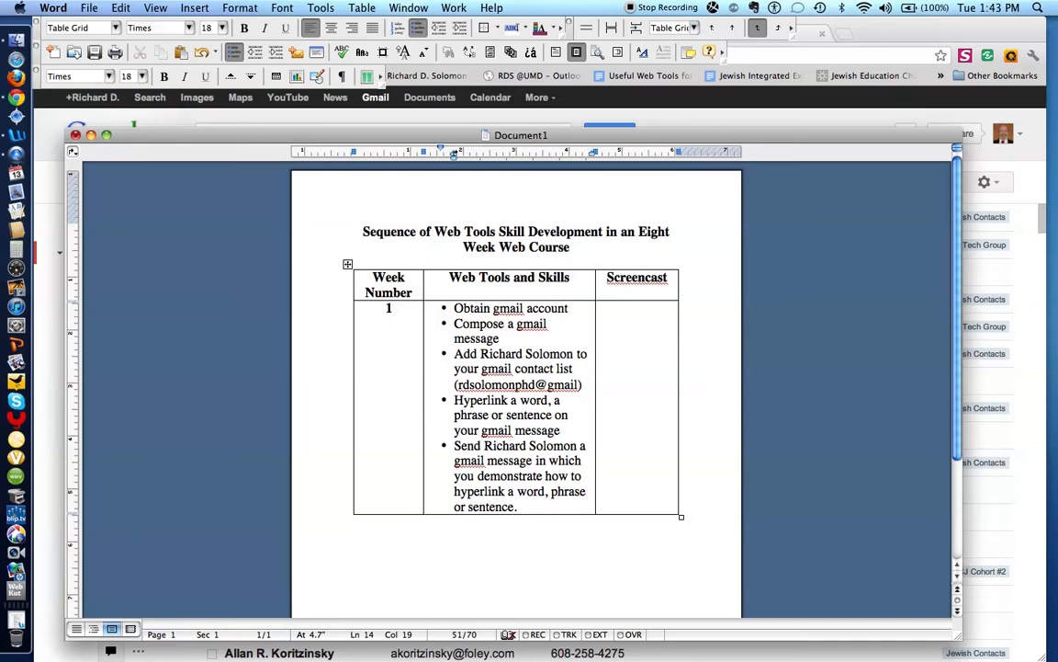
Leave the Word week-one skills document and return to the browser.
{"action": "left_click", "coordinate": [561, 430]}
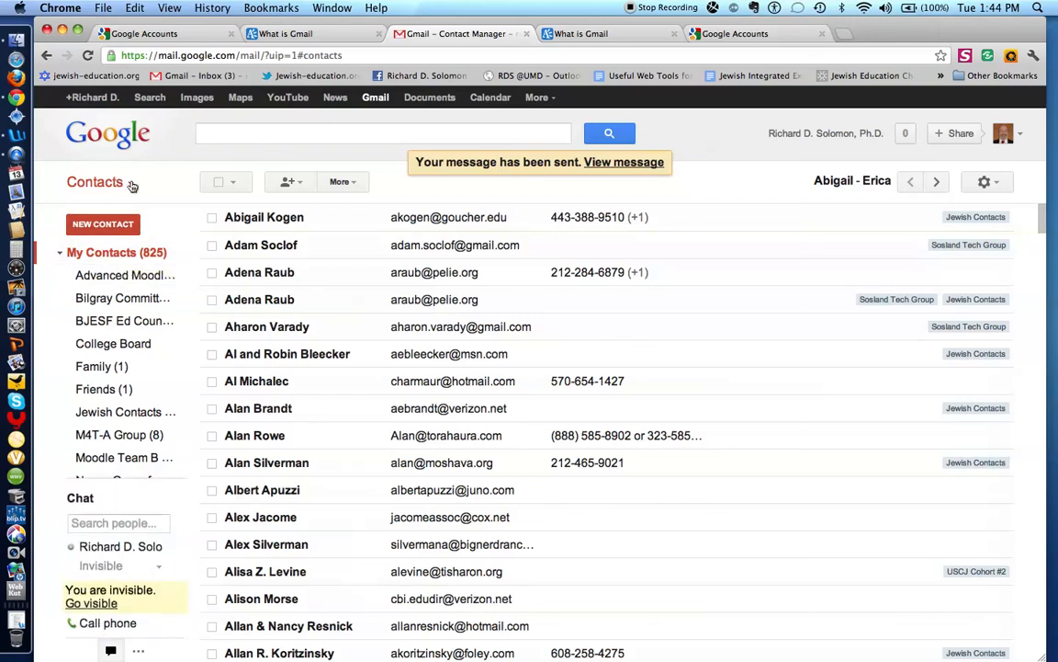
Switch from Contacts to Gmail and open the 'Introductory exercise on gmail' inbox message.
{"action": "left_click", "coordinate": [99, 181]}
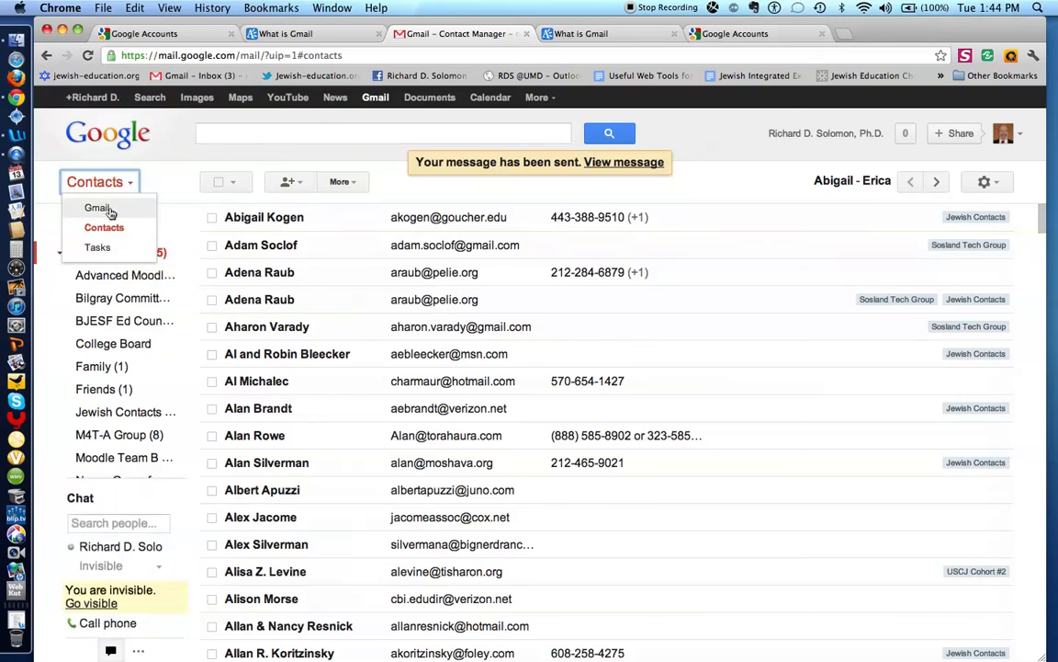
{"action": "left_click", "coordinate": [96, 208]}
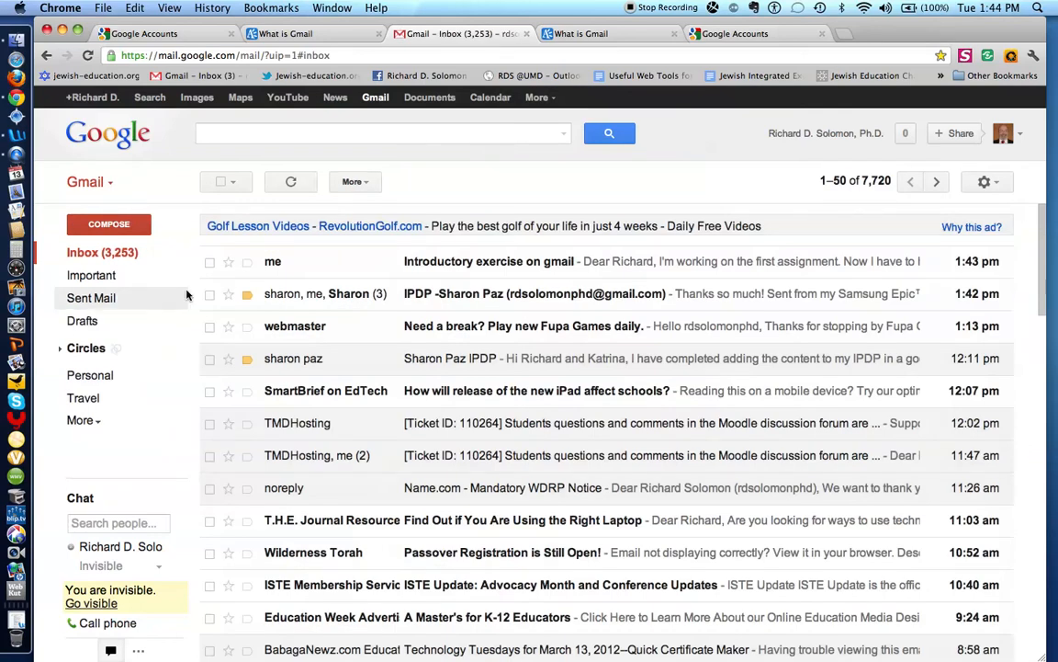
{"action": "mouse_move", "coordinate": [248, 264]}
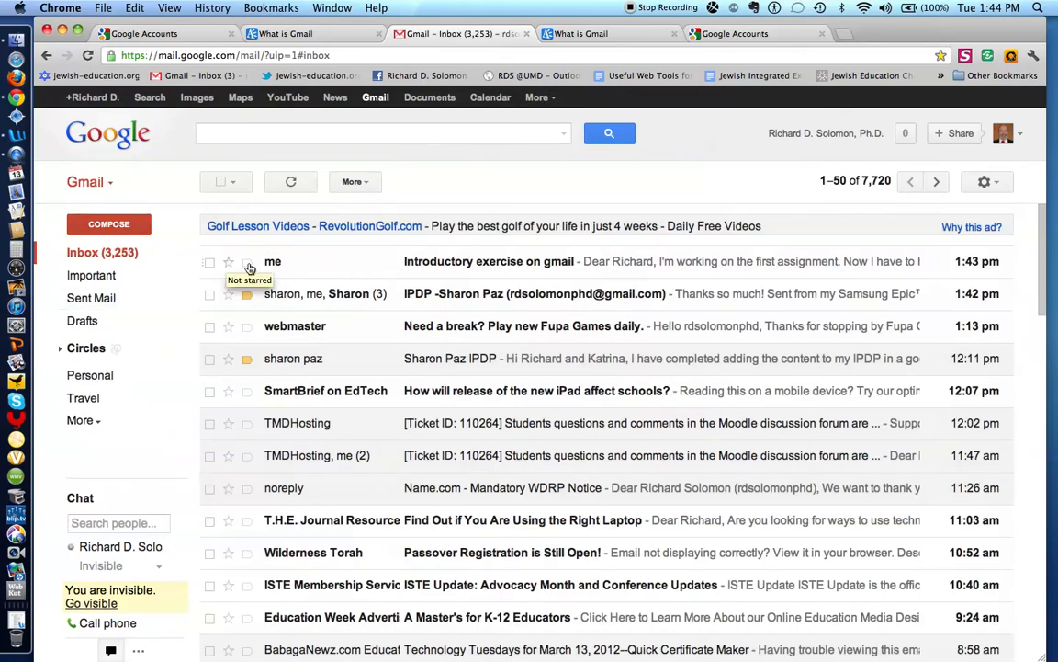
{"action": "left_click", "coordinate": [489, 261]}
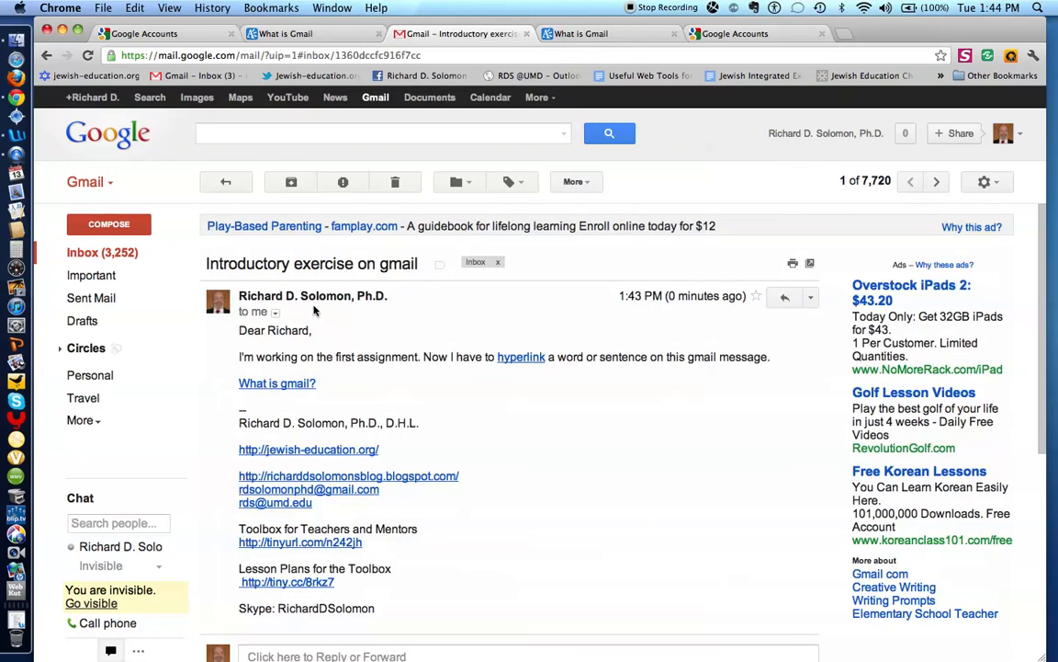
{"action": "mouse_move", "coordinate": [390, 375]}
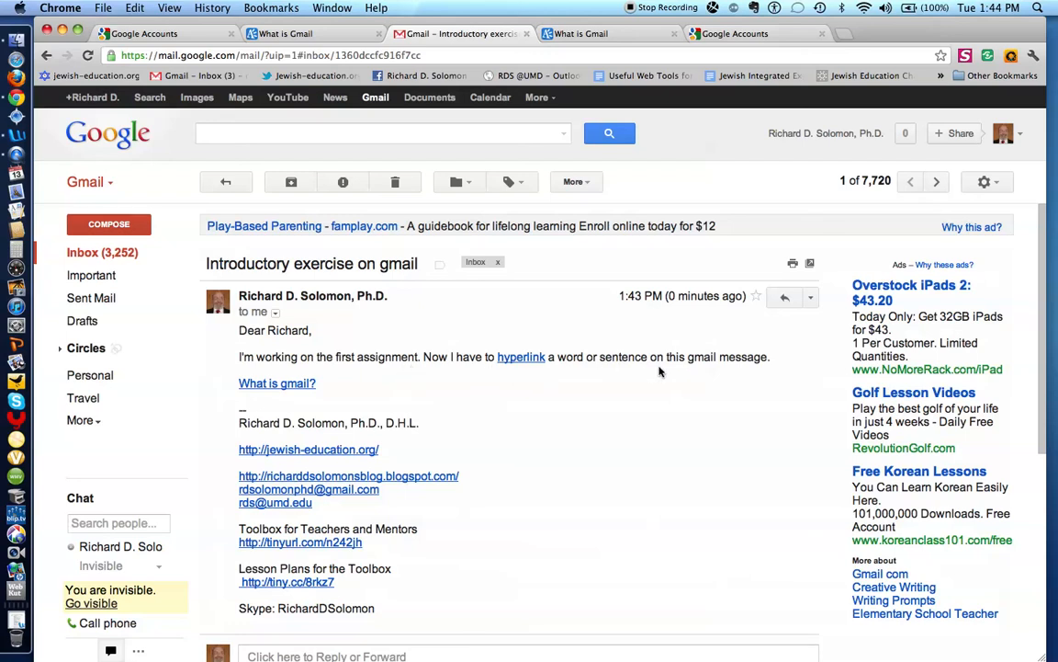
{"action": "mouse_move", "coordinate": [511, 384]}
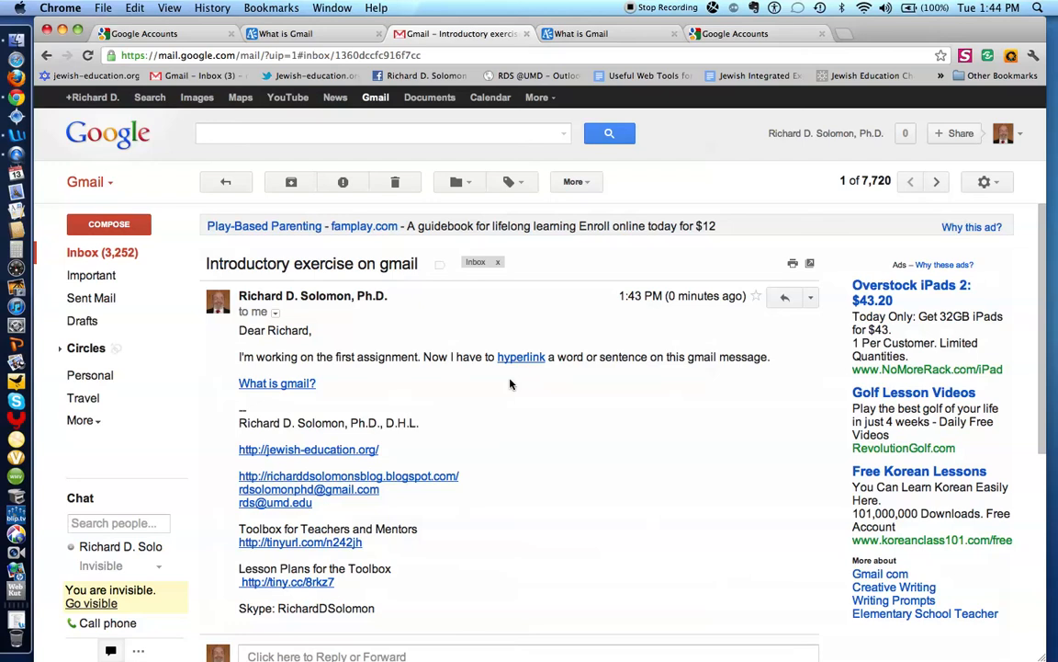
{"action": "mouse_move", "coordinate": [569, 417]}
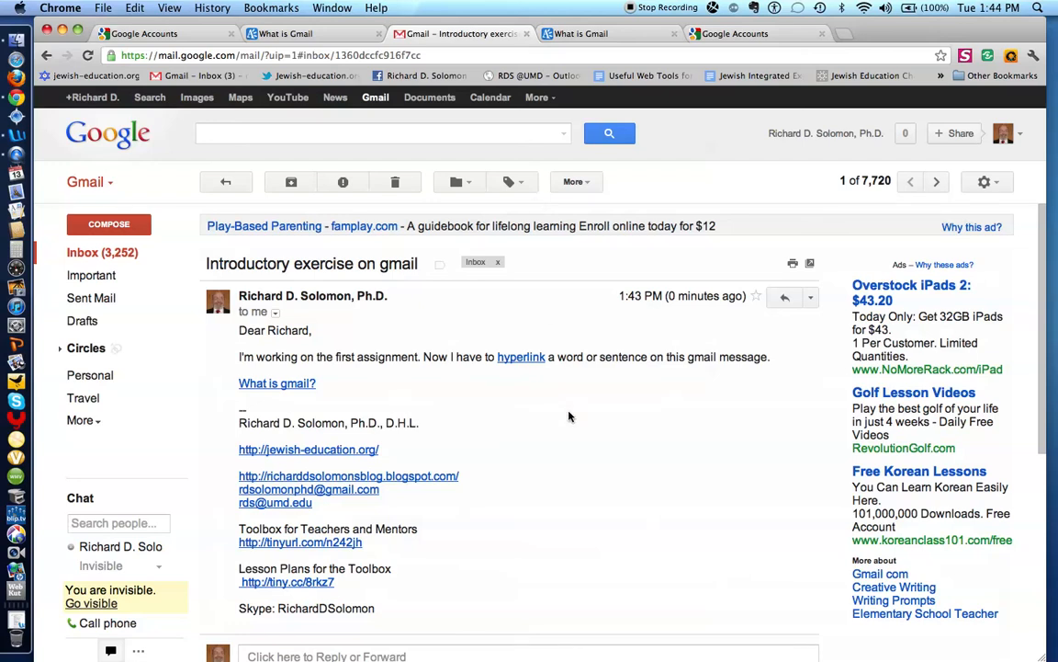